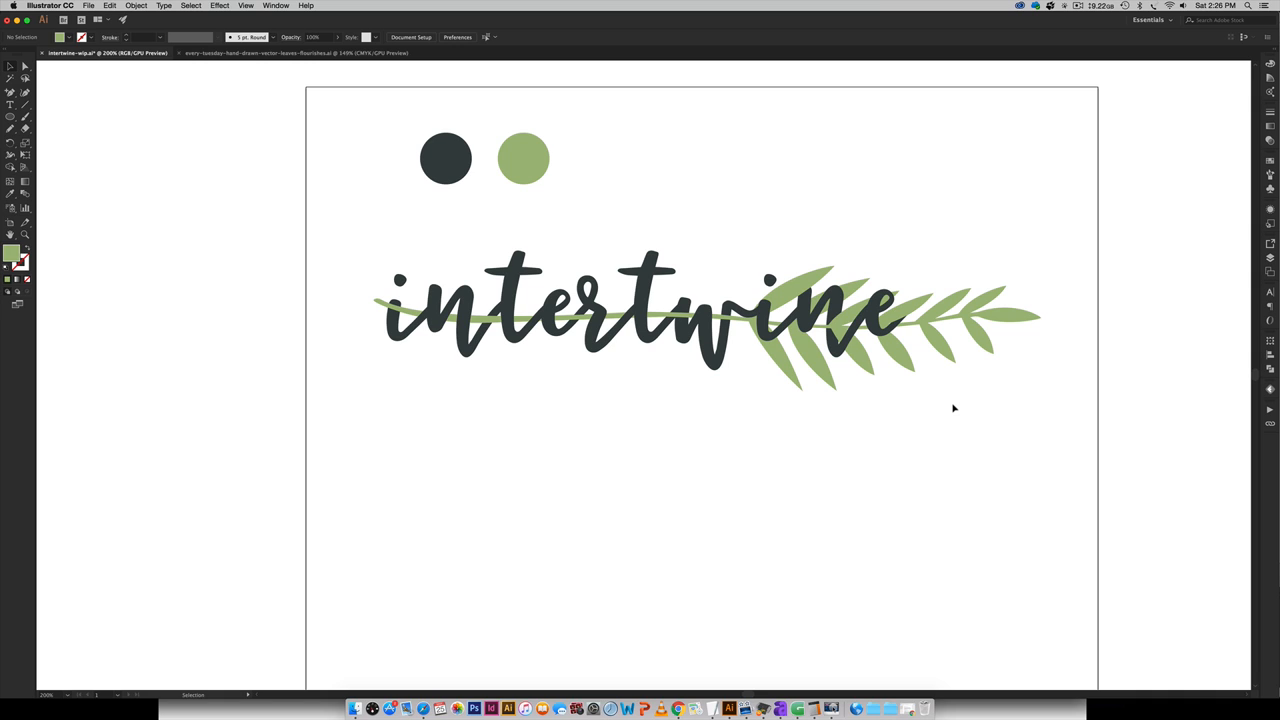
{"action": "mouse_move", "coordinate": [956, 386]}
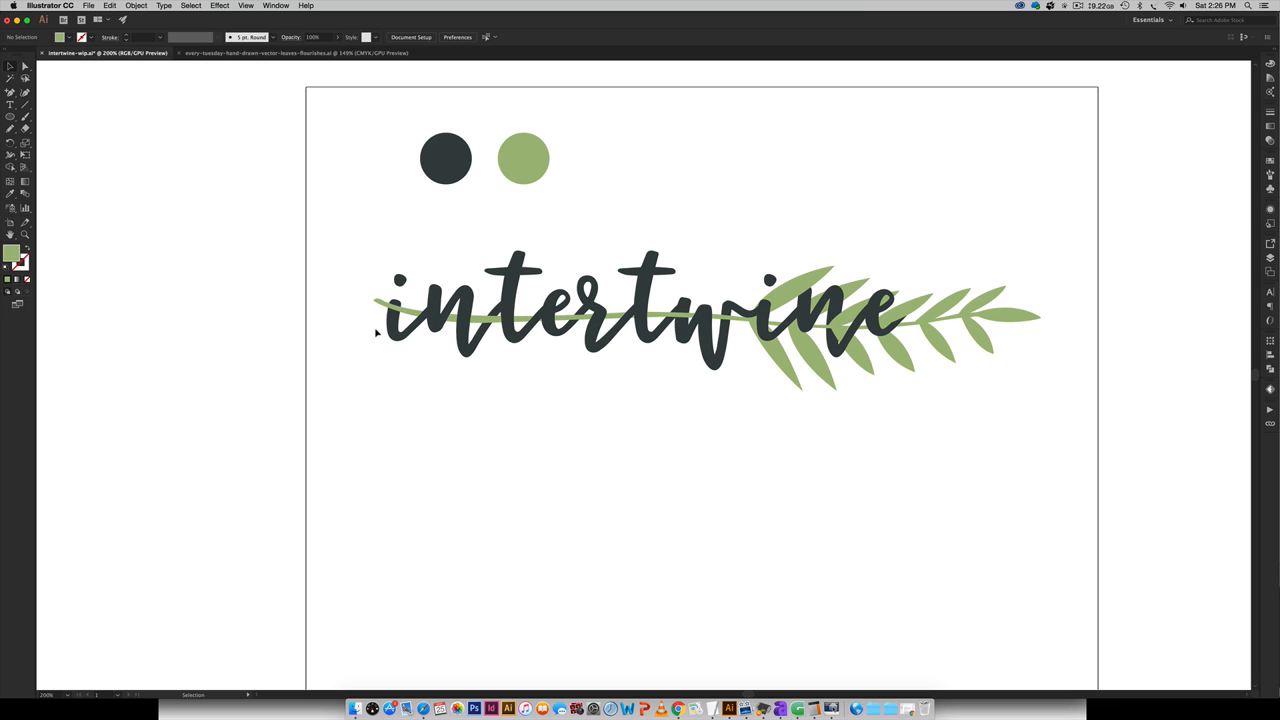
{"action": "mouse_move", "coordinate": [994, 452]}
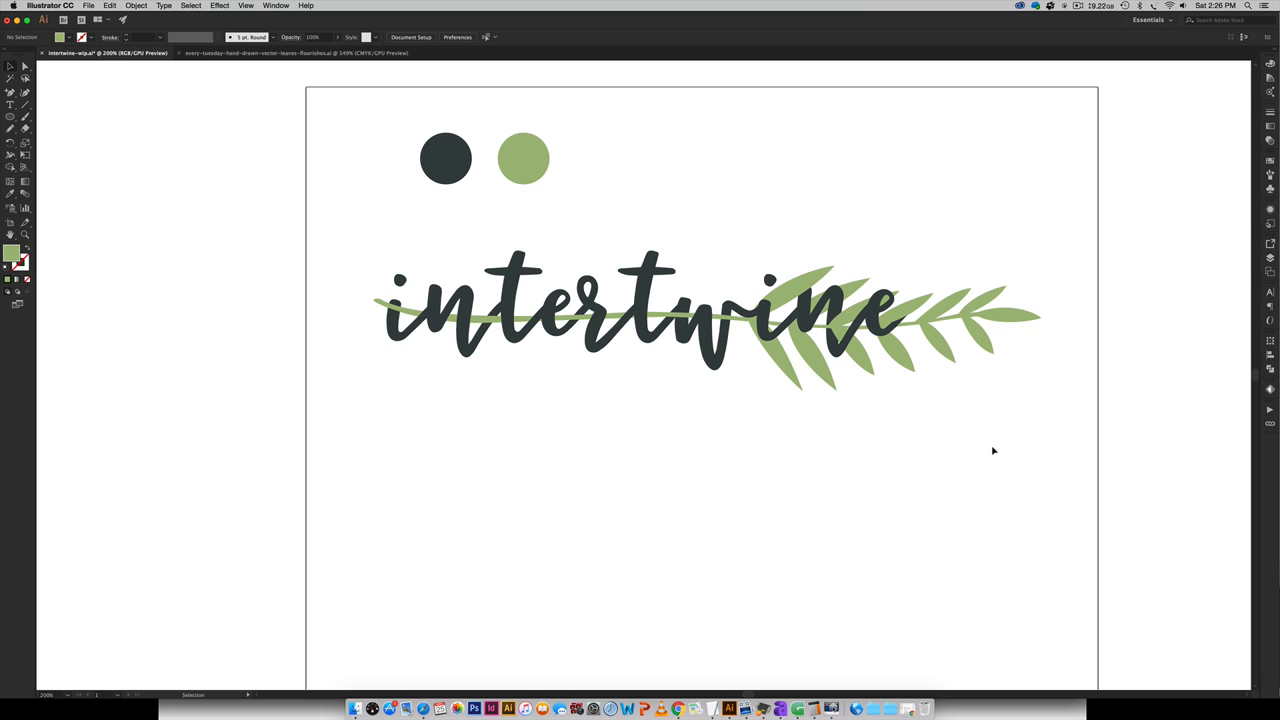
{"action": "mouse_move", "coordinate": [988, 442]}
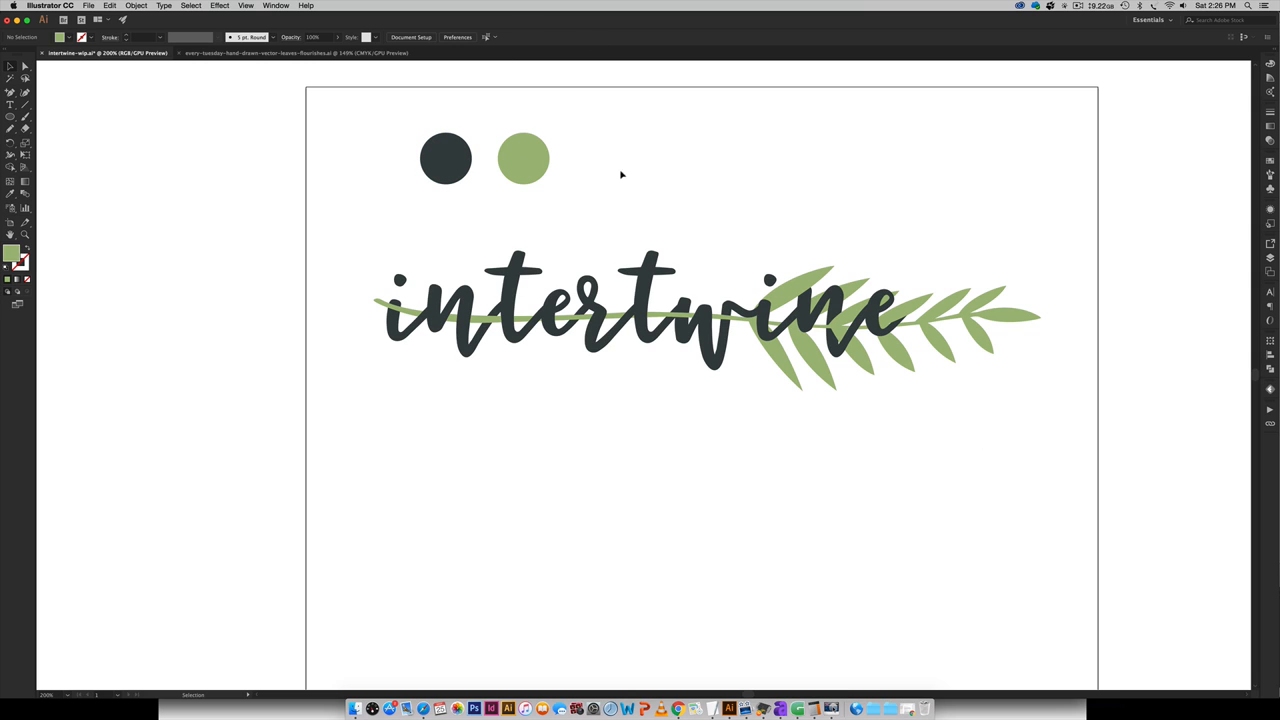
Read the slate gray swatch's hex value, then the green swatch's (a2ba7e)
{"action": "left_click", "coordinate": [444, 158]}
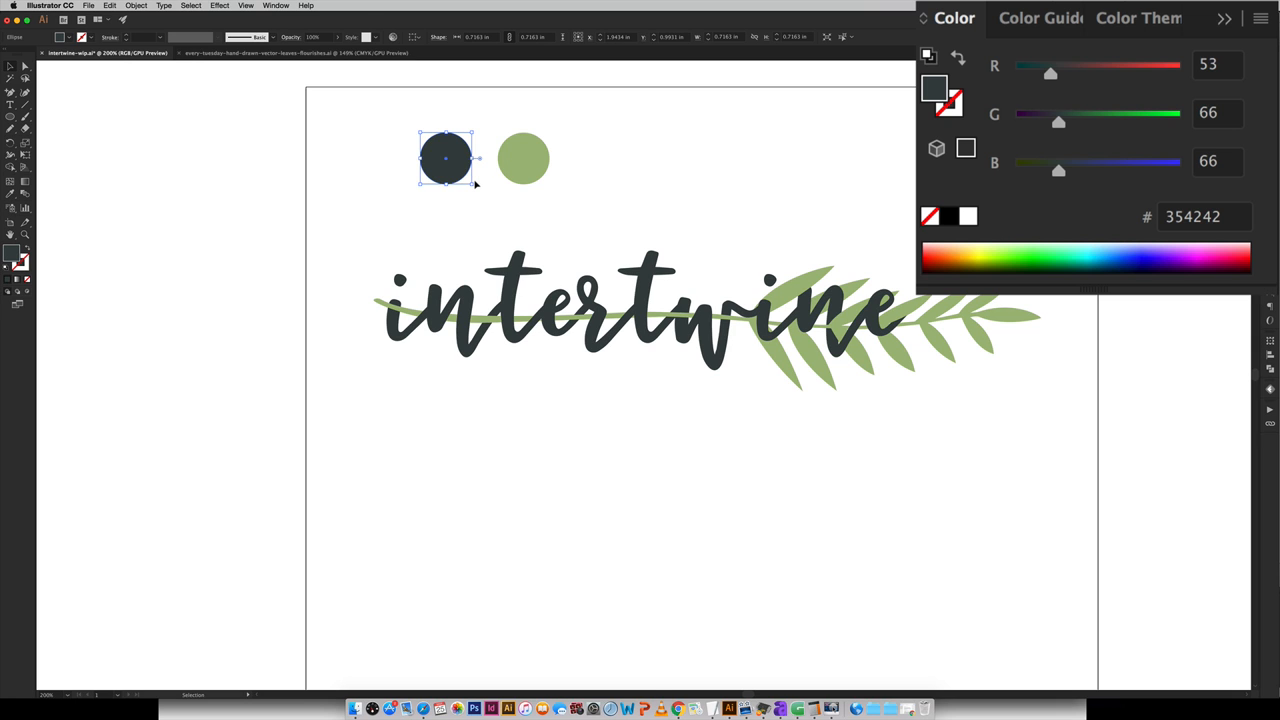
{"action": "mouse_move", "coordinate": [640, 192]}
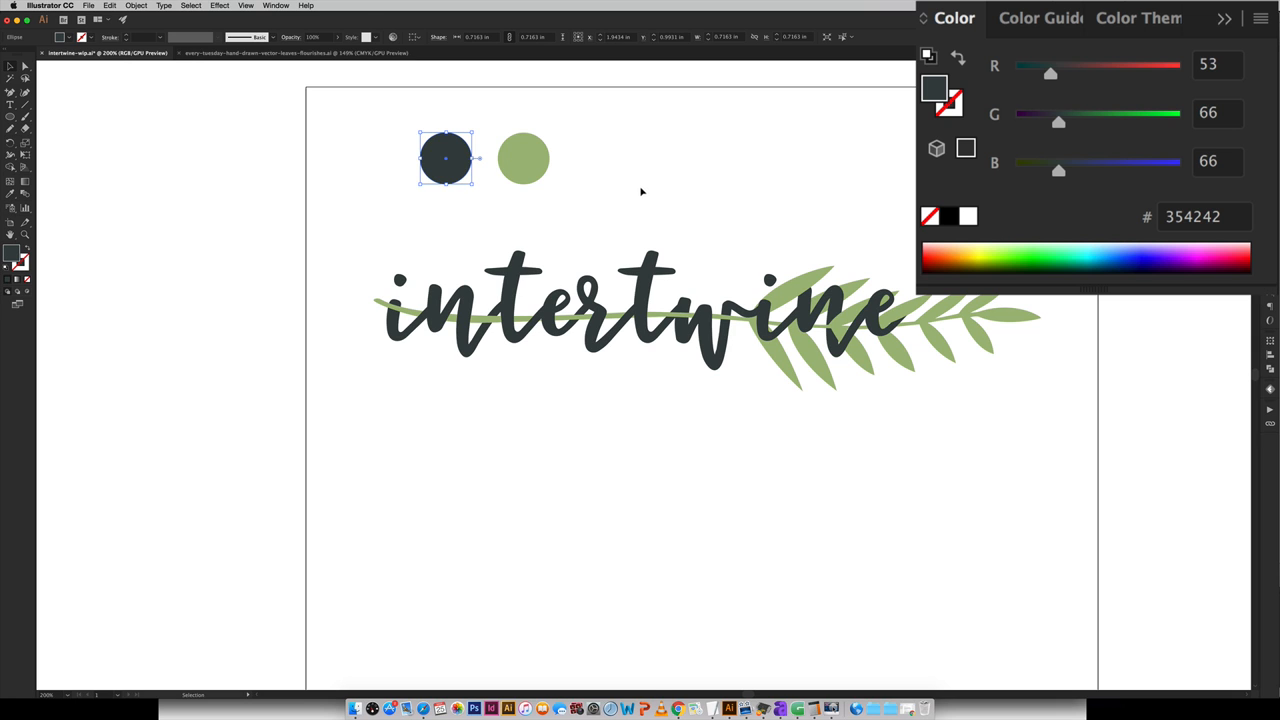
{"action": "mouse_move", "coordinate": [1208, 36]}
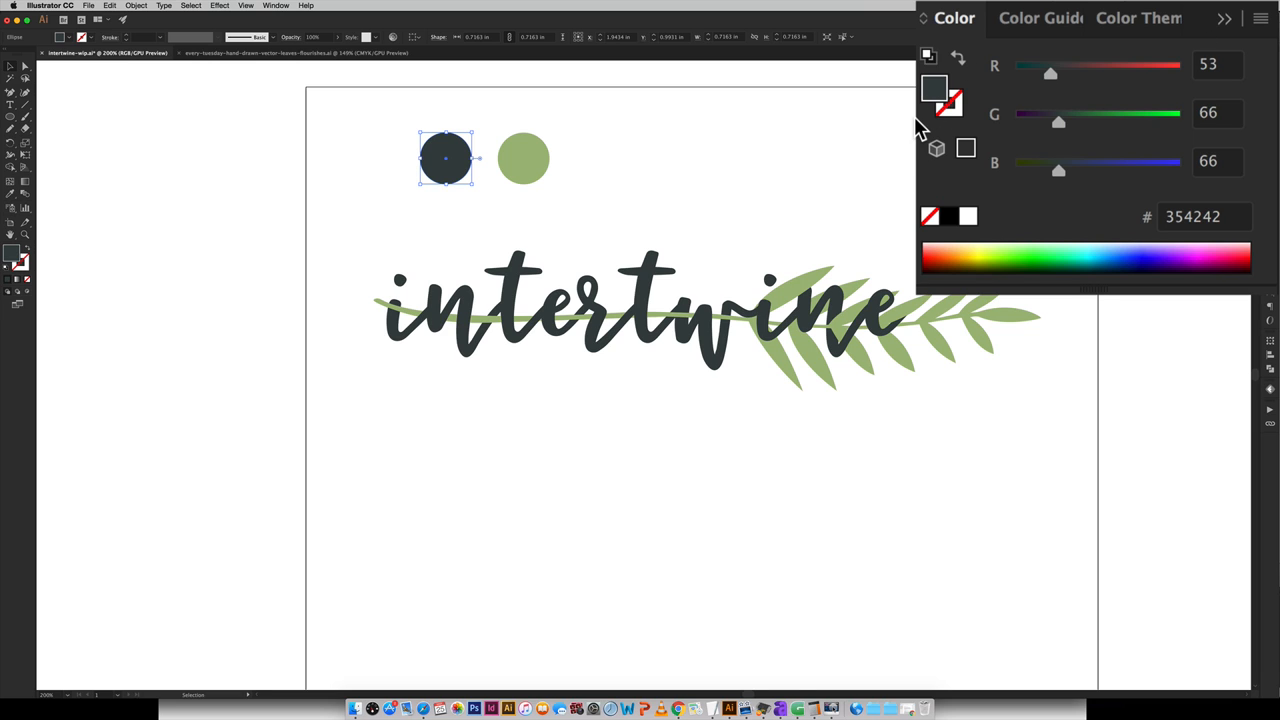
{"action": "left_click", "coordinate": [524, 158]}
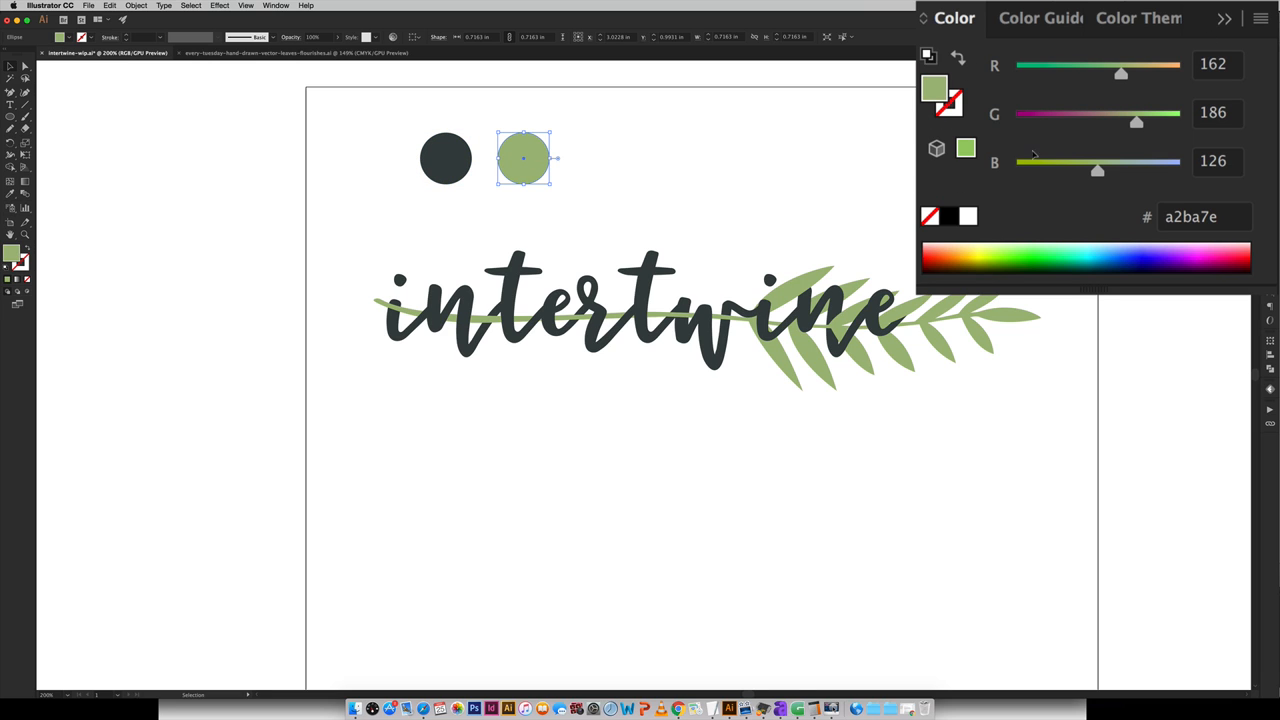
{"action": "mouse_move", "coordinate": [1064, 144]}
{"action": "type", "text": "intertwine"}
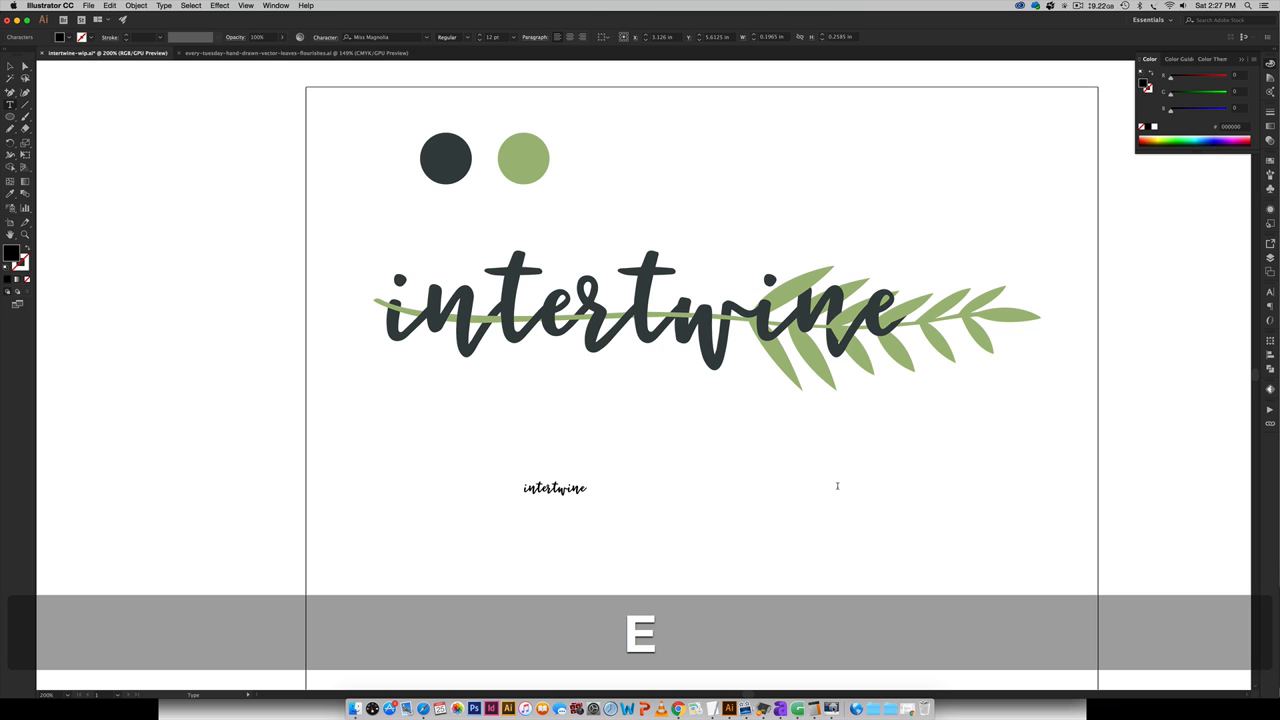
Place a large slate gray script word 'intertwine' below the finished logo
{"action": "left_click", "coordinate": [556, 488]}
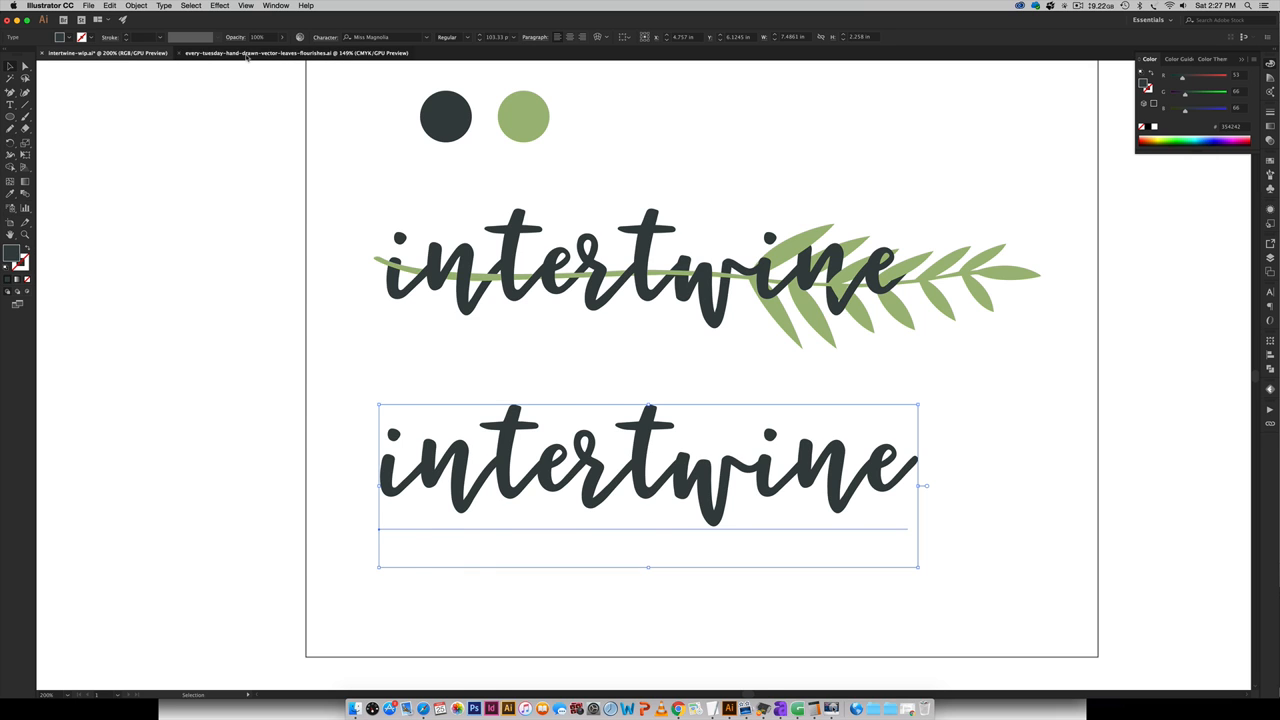
Copy the tall leafy branch from the flourishes document and paste it into the lettering document
{"action": "left_click", "coordinate": [296, 52]}
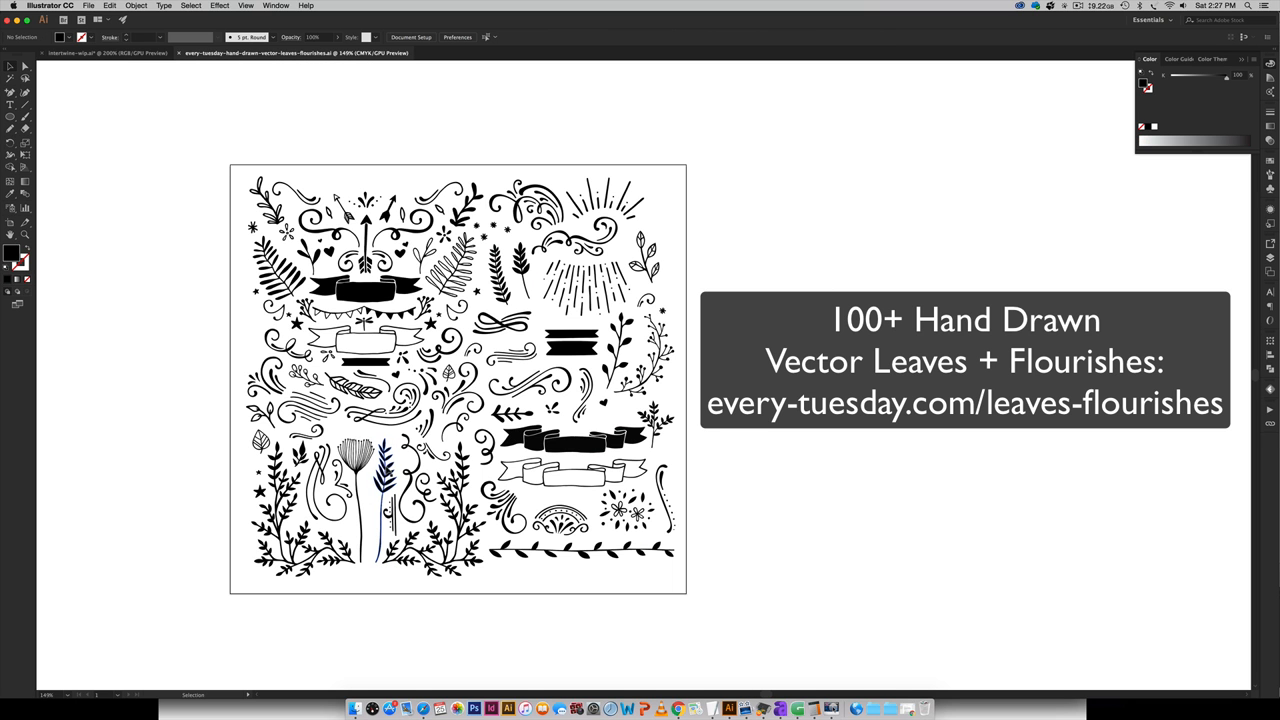
{"action": "left_click", "coordinate": [388, 490]}
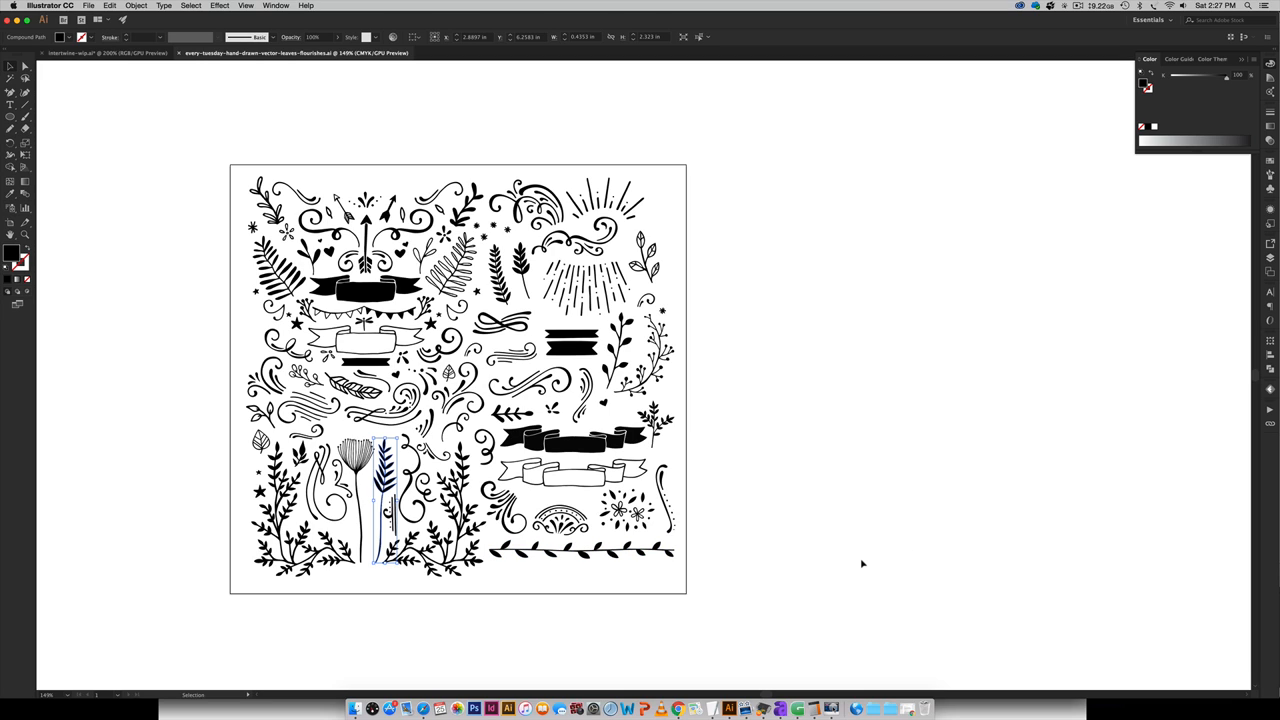
{"action": "mouse_move", "coordinate": [852, 556]}
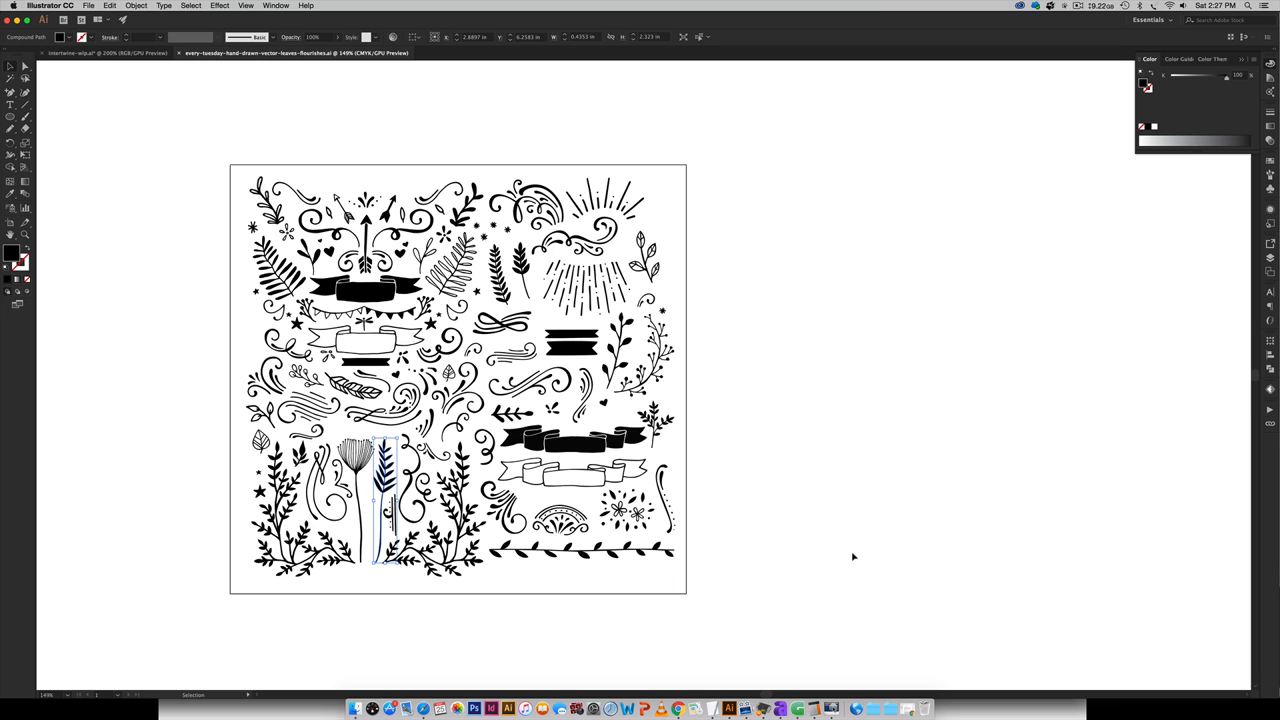
{"action": "key", "text": "cmd+c"}
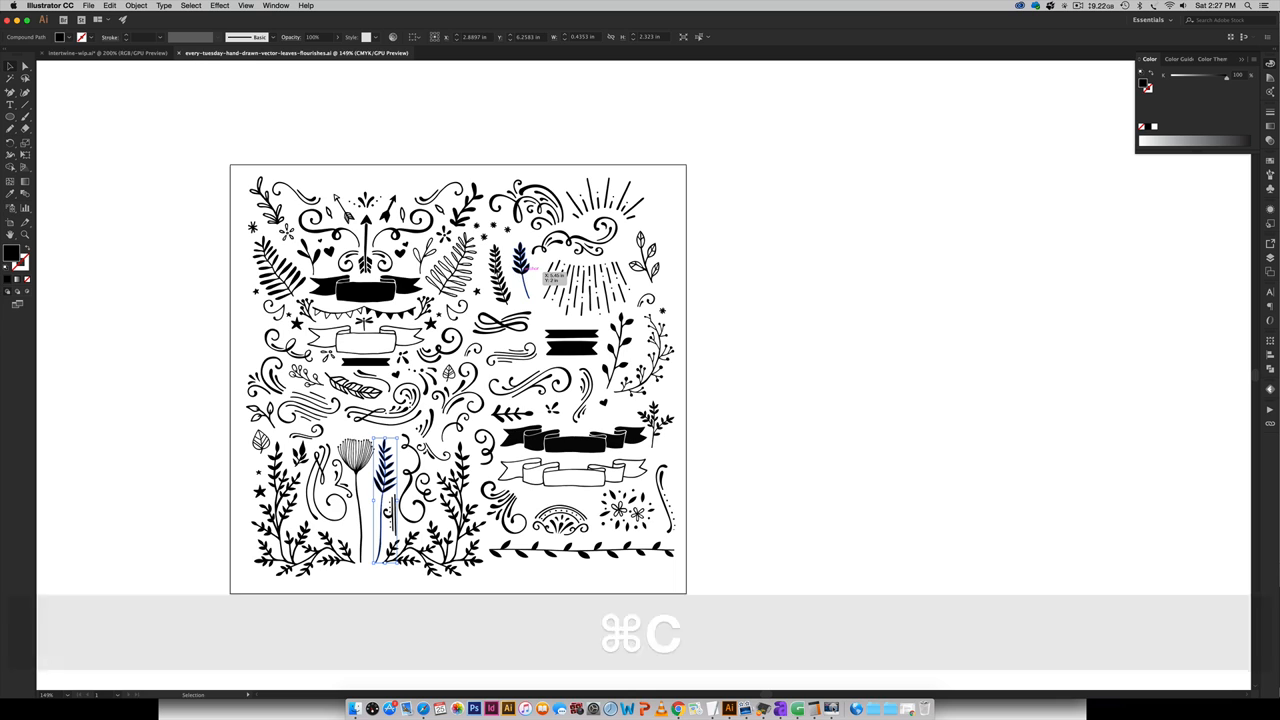
{"action": "key", "text": "cmd+v"}
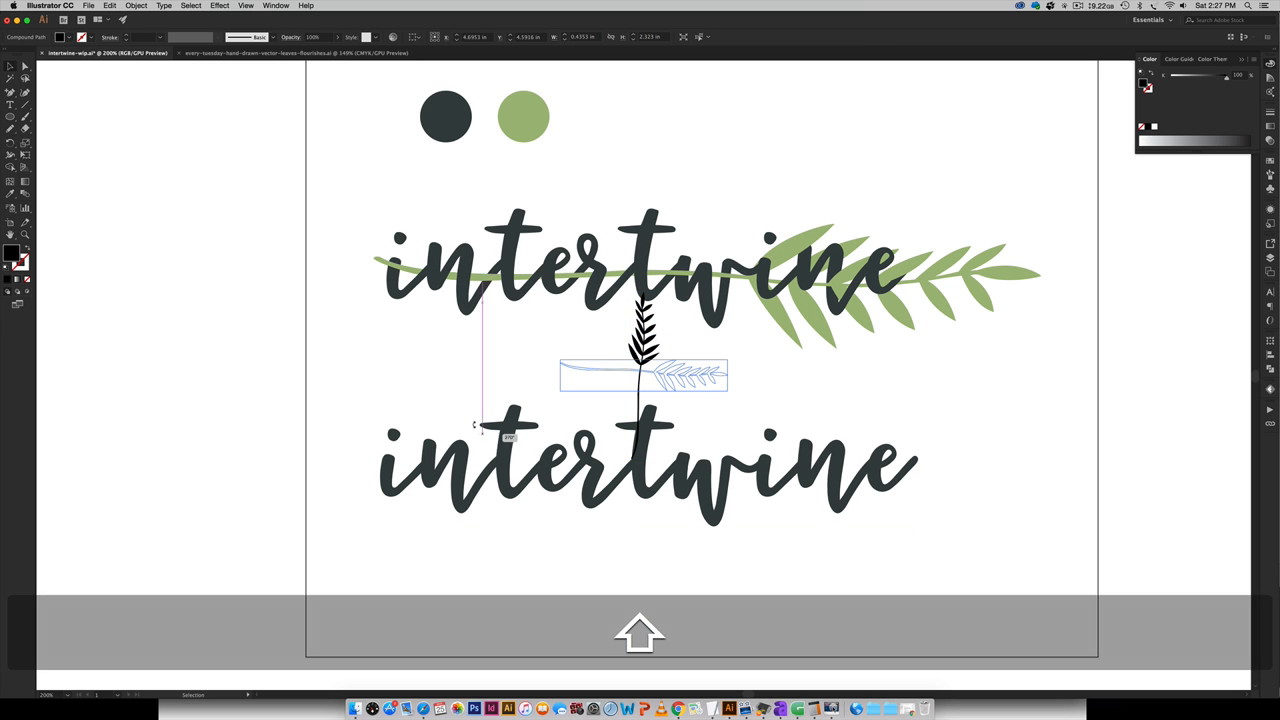
Rotate, enlarge and tilt the branch to lie across the word's right half
{"action": "left_click_drag", "start_coordinate": [730, 376], "coordinate": [1018, 376]}
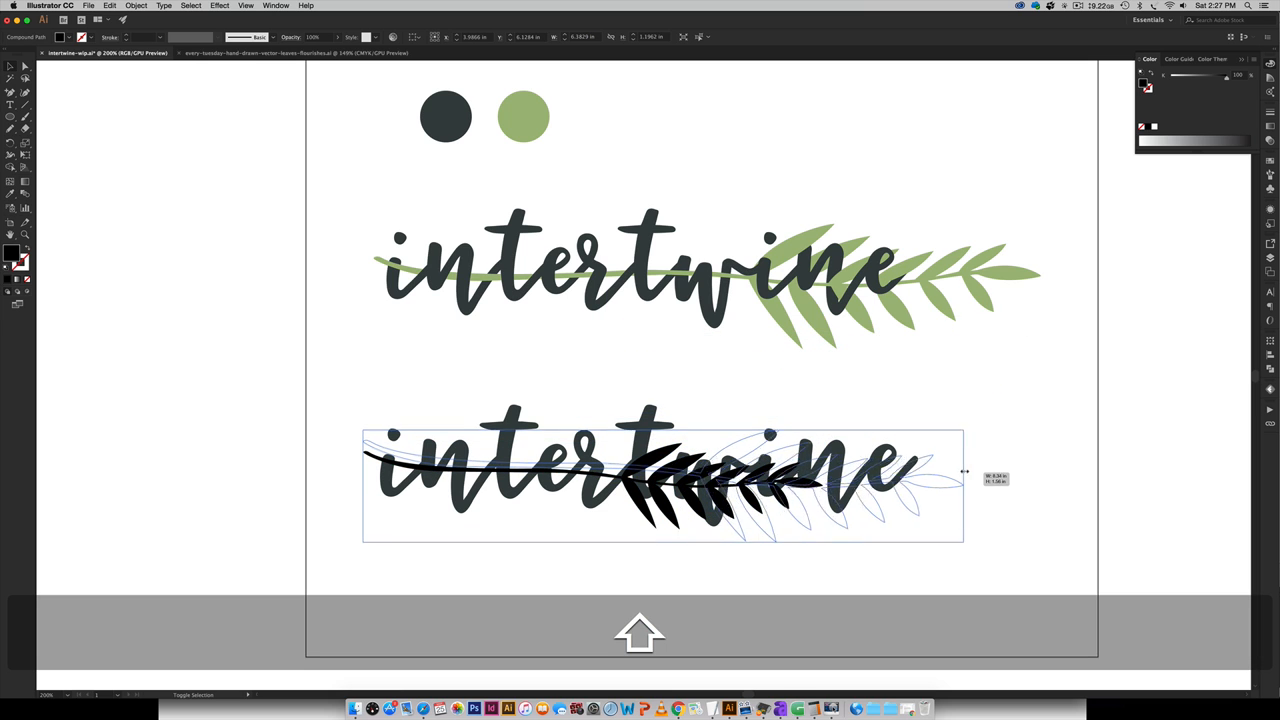
{"action": "left_click_drag", "start_coordinate": [964, 472], "coordinate": [1024, 468]}
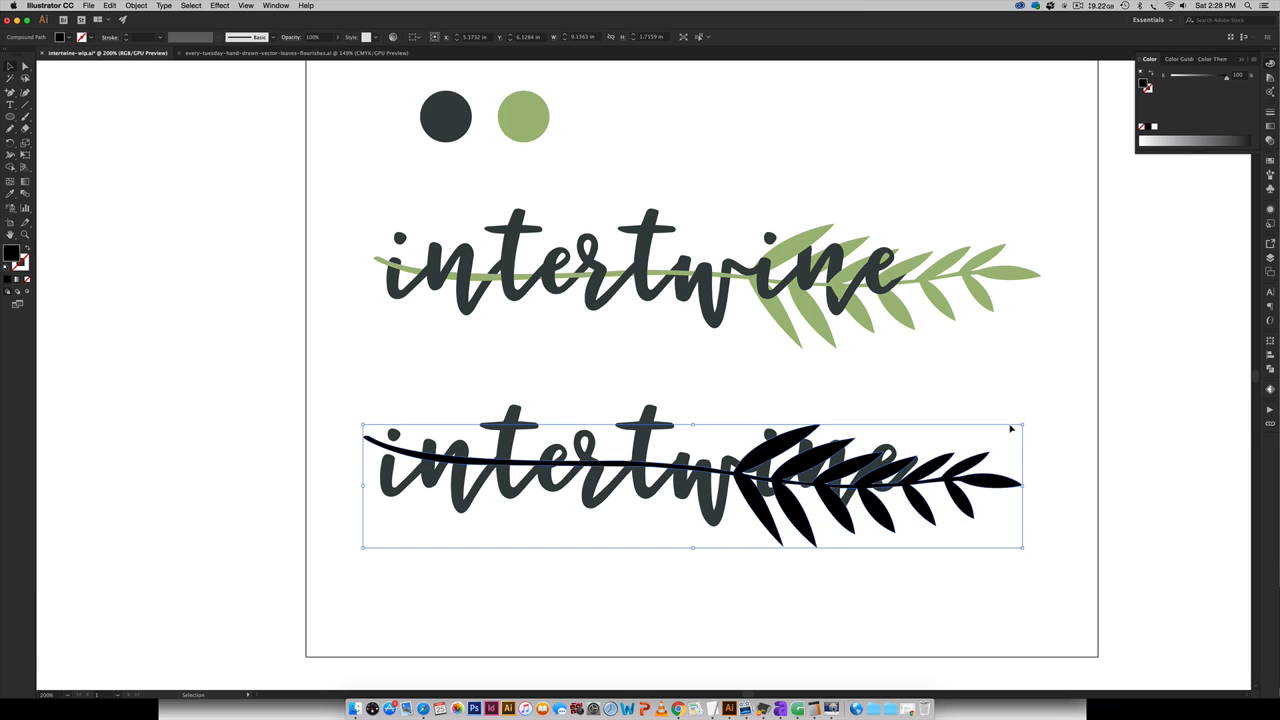
{"action": "left_click_drag", "start_coordinate": [1012, 428], "coordinate": [1024, 404]}
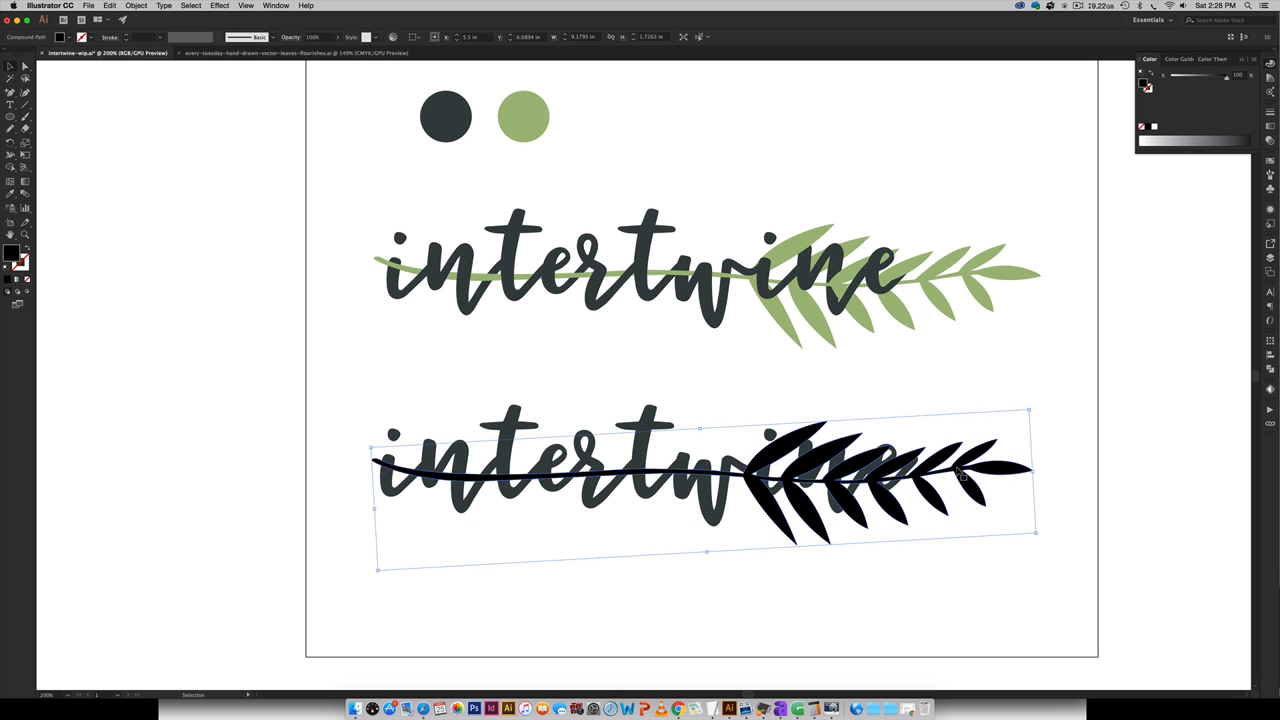
{"action": "mouse_move", "coordinate": [1030, 476]}
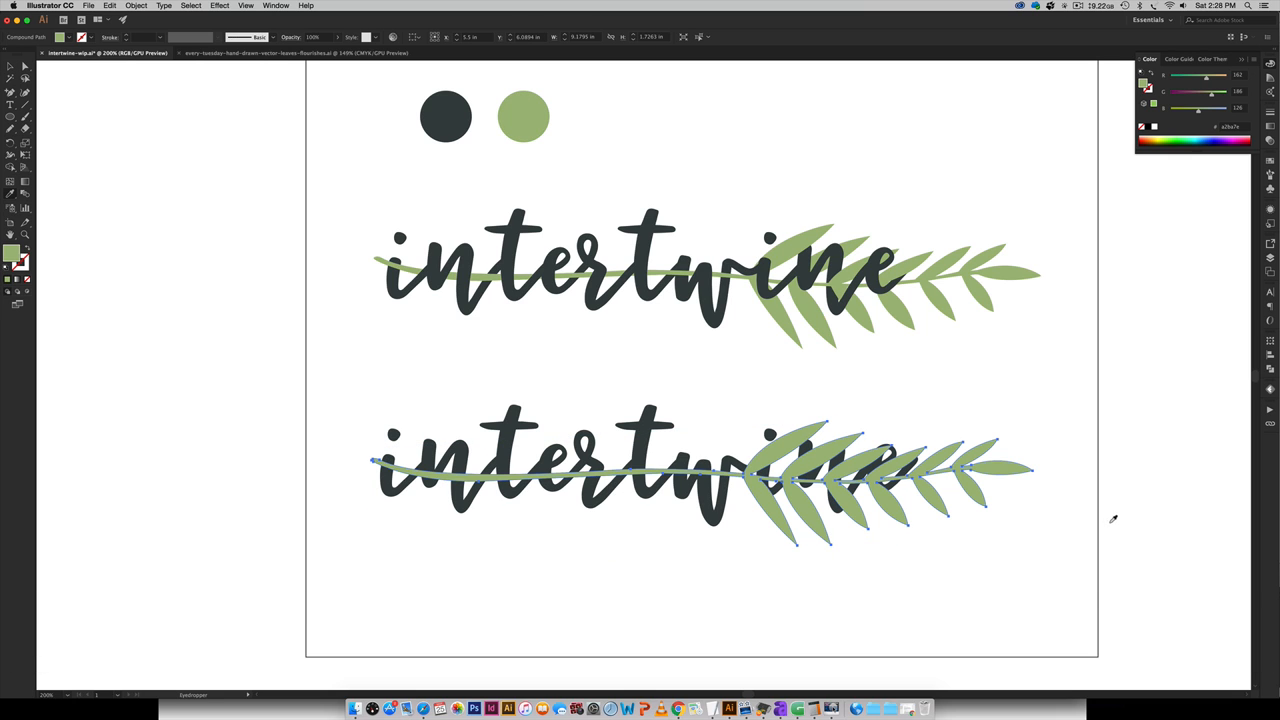
Select the green leaf branch to send it behind the letters
{"action": "left_click", "coordinate": [850, 470]}
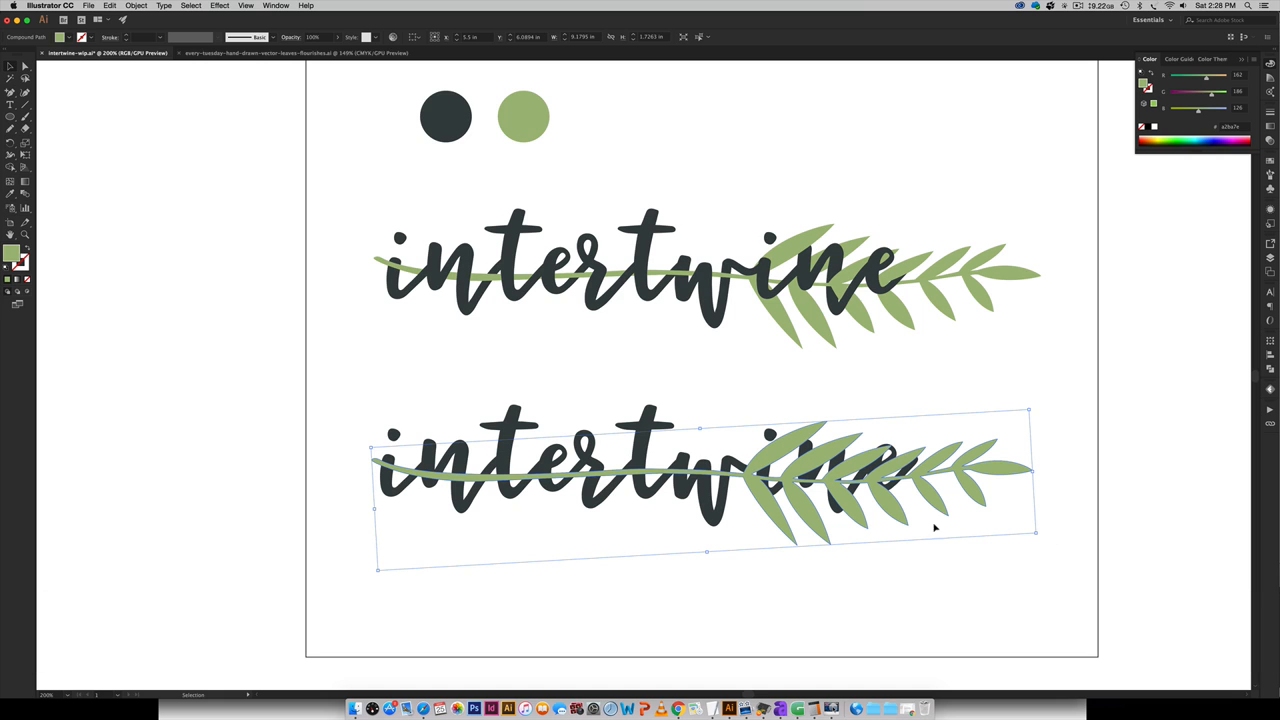
{"action": "mouse_move", "coordinate": [1070, 472]}
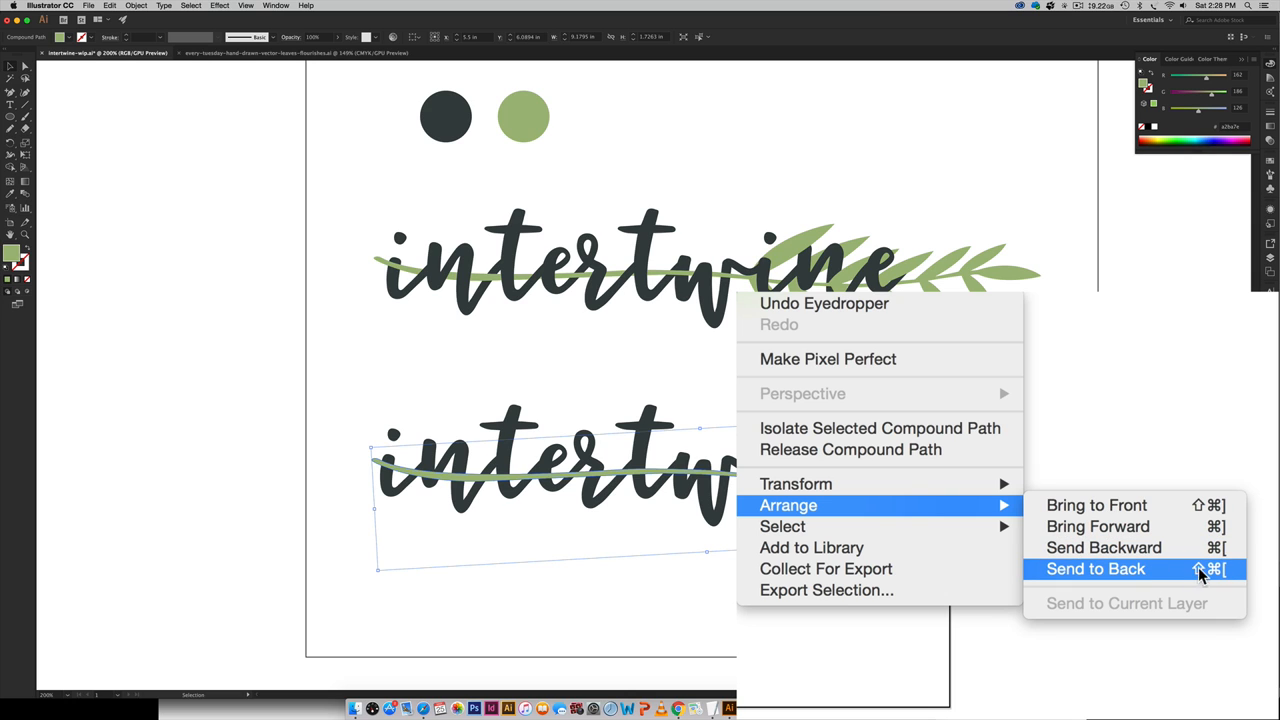
{"action": "mouse_move", "coordinate": [1216, 578]}
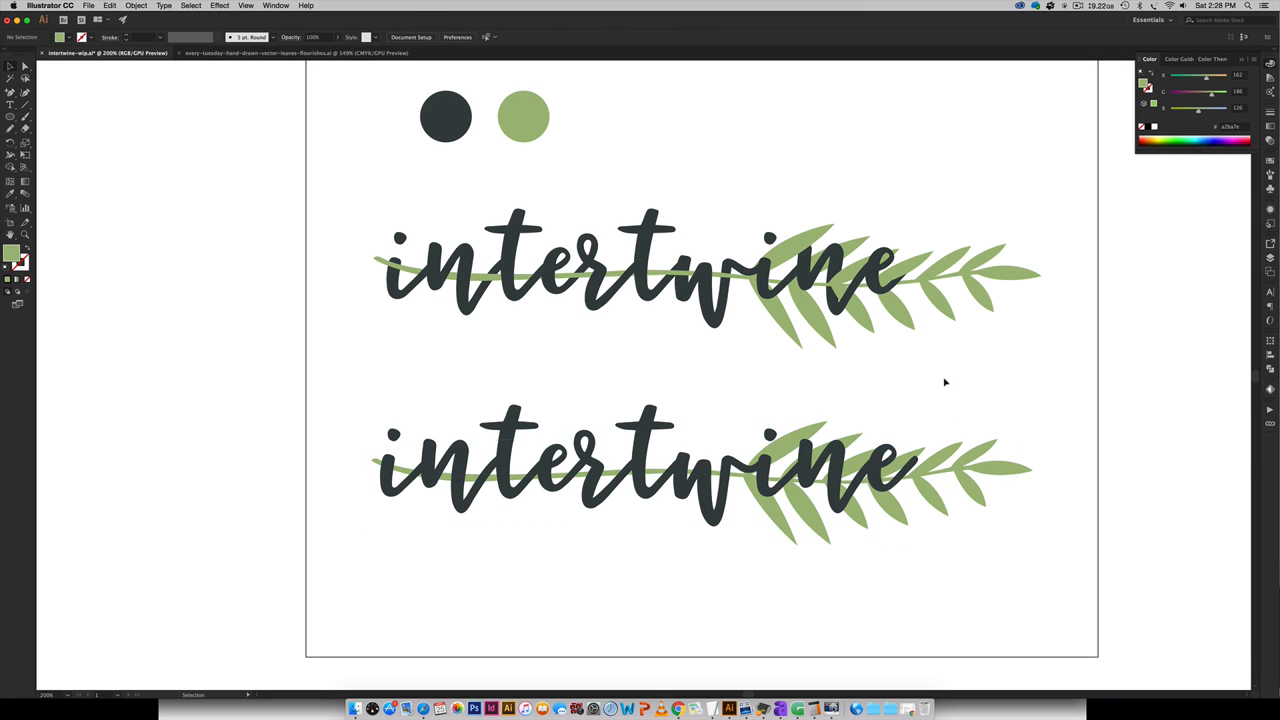
{"action": "mouse_move", "coordinate": [1120, 414]}
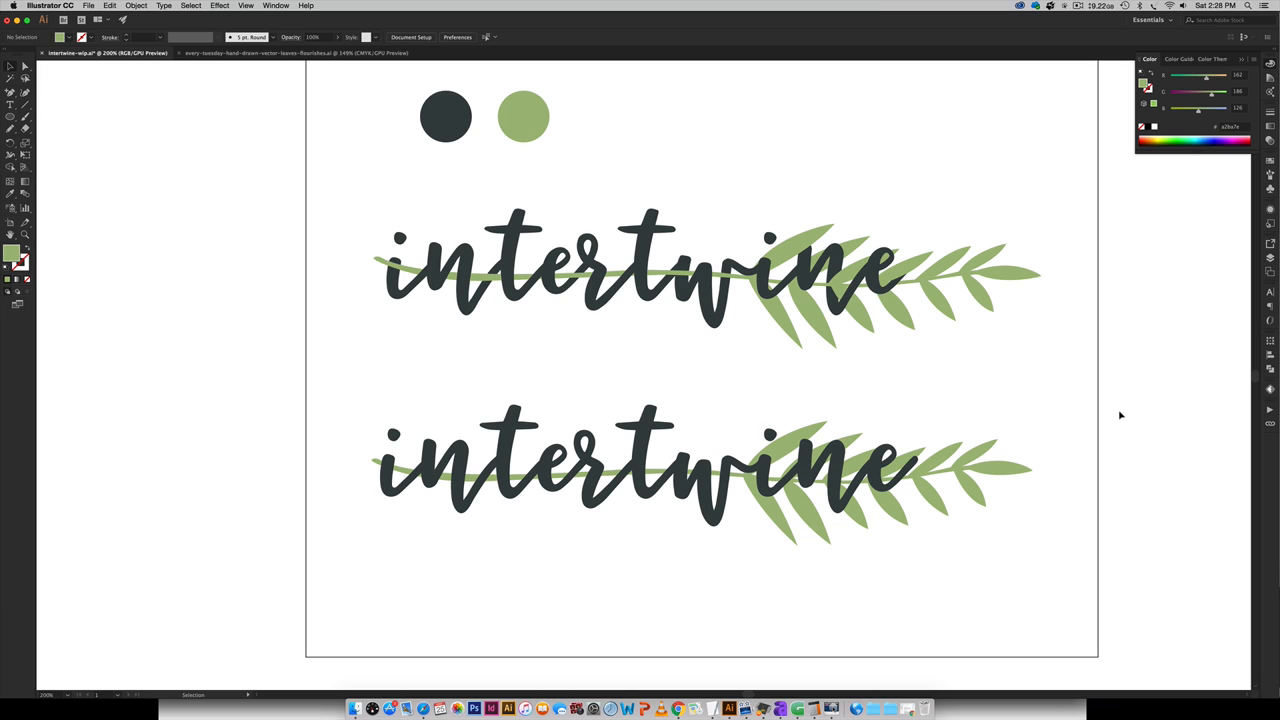
{"action": "mouse_move", "coordinate": [908, 438]}
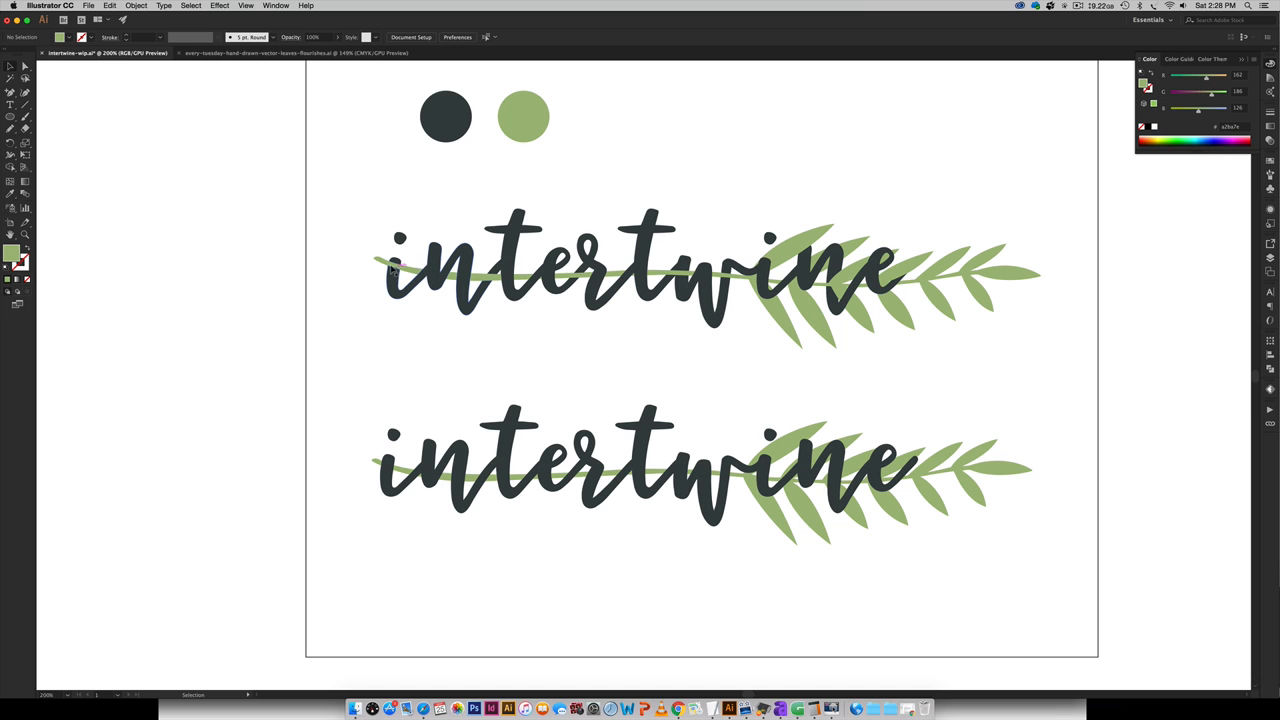
{"action": "mouse_move", "coordinate": [1108, 368]}
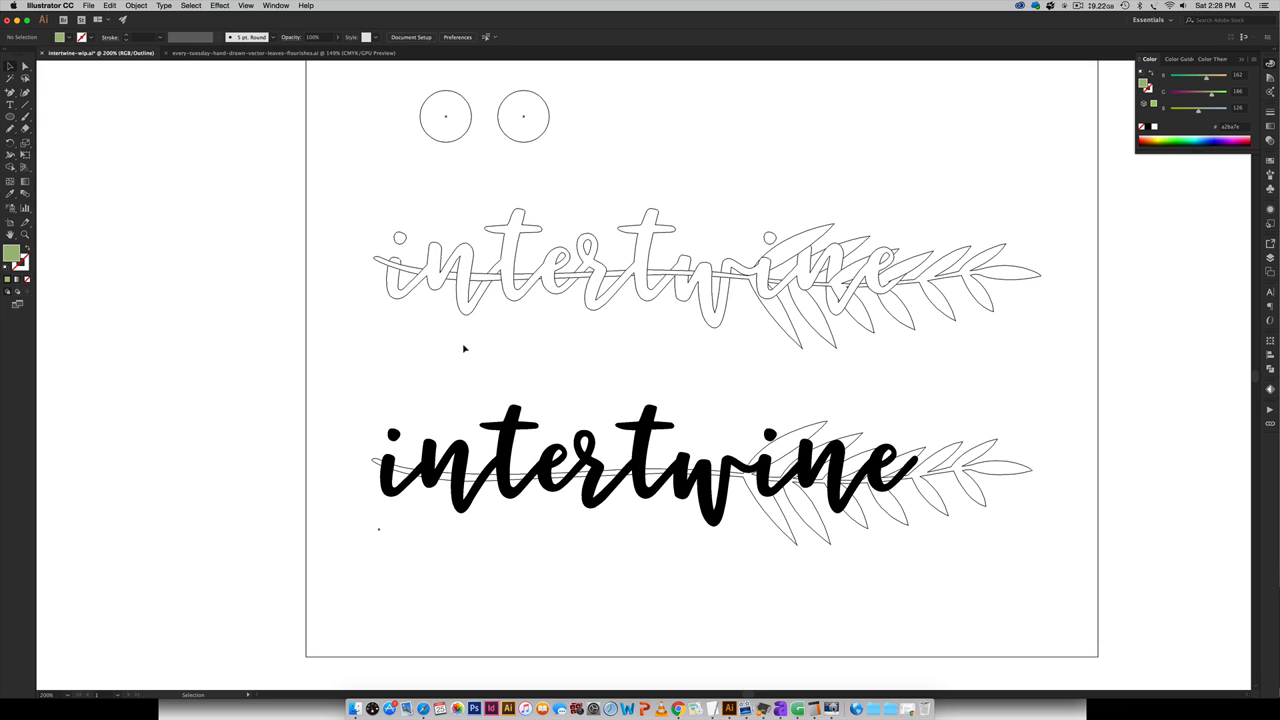
{"action": "mouse_move", "coordinate": [650, 282]}
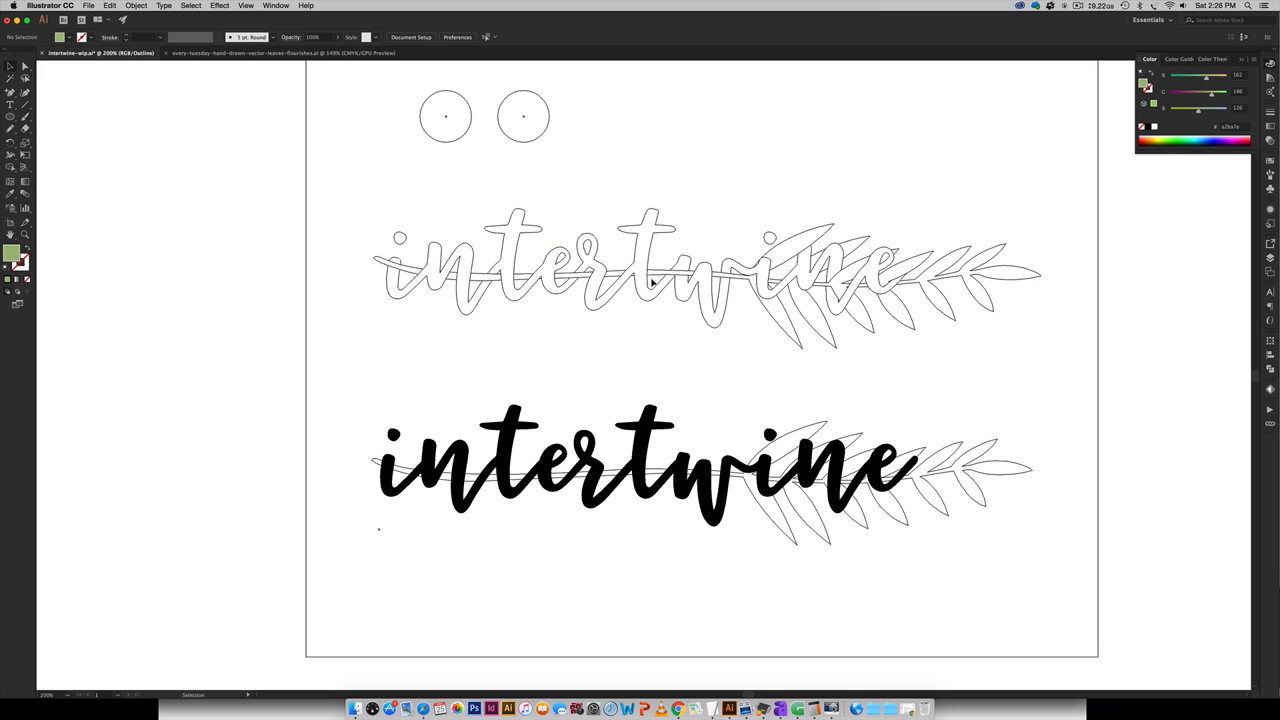
{"action": "mouse_move", "coordinate": [768, 212]}
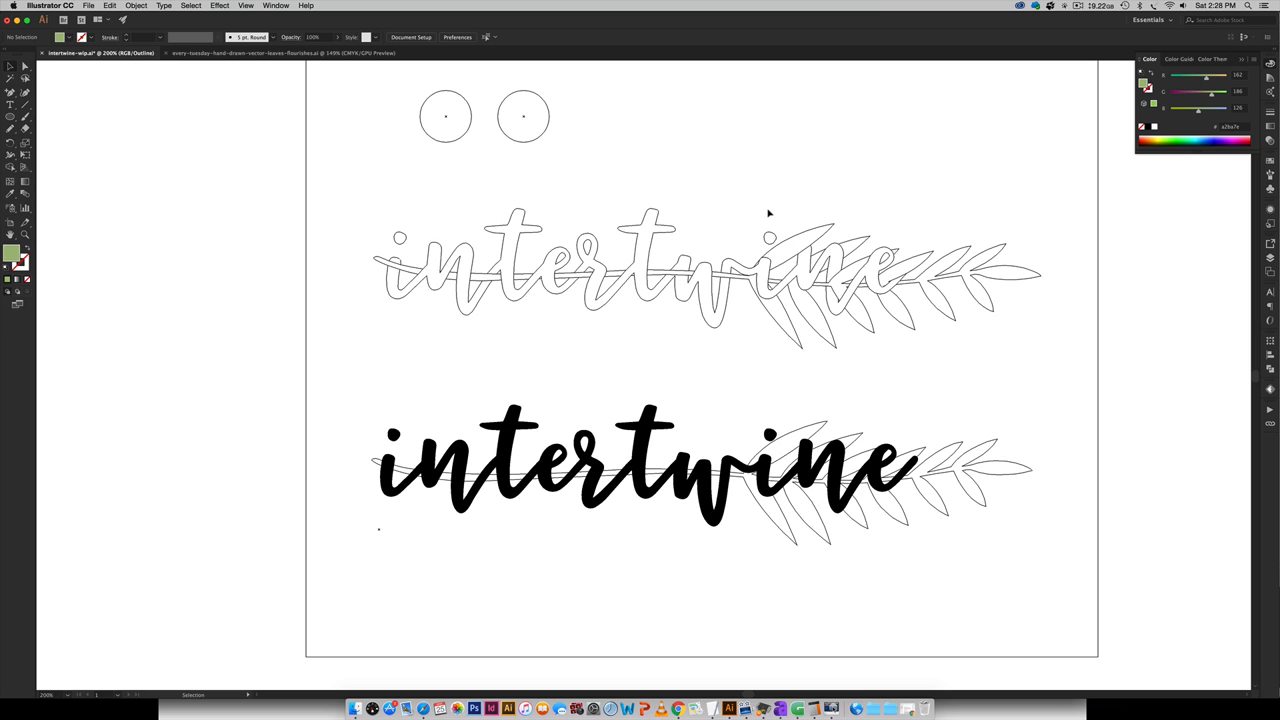
{"action": "mouse_move", "coordinate": [854, 180]}
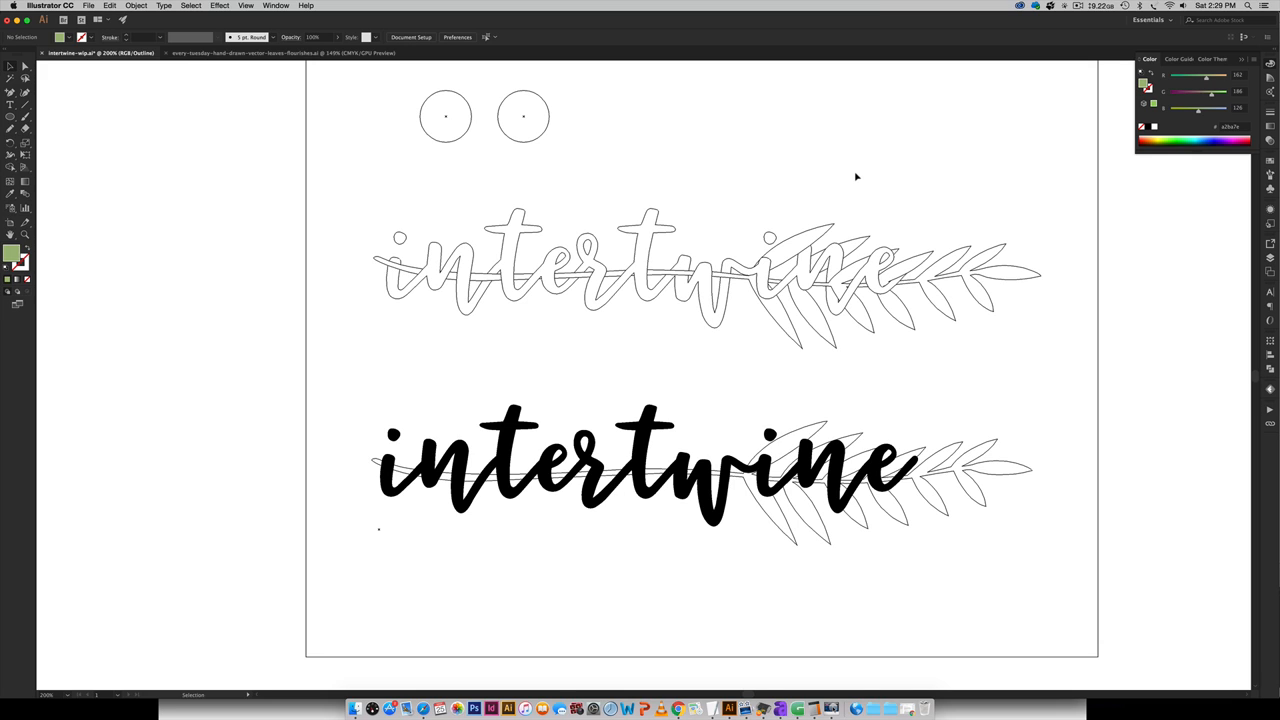
Return from Outline view to the full-colour Preview of the artwork
{"action": "key", "text": "cmd+y"}
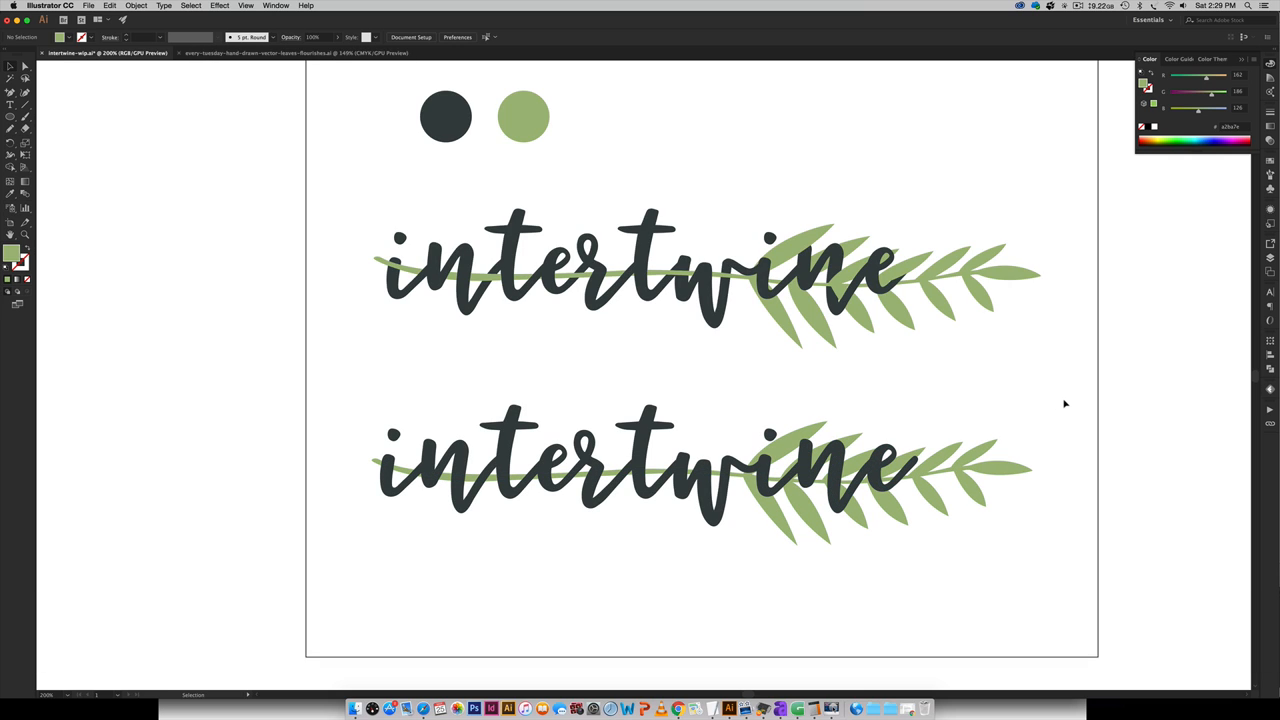
{"action": "mouse_move", "coordinate": [872, 440]}
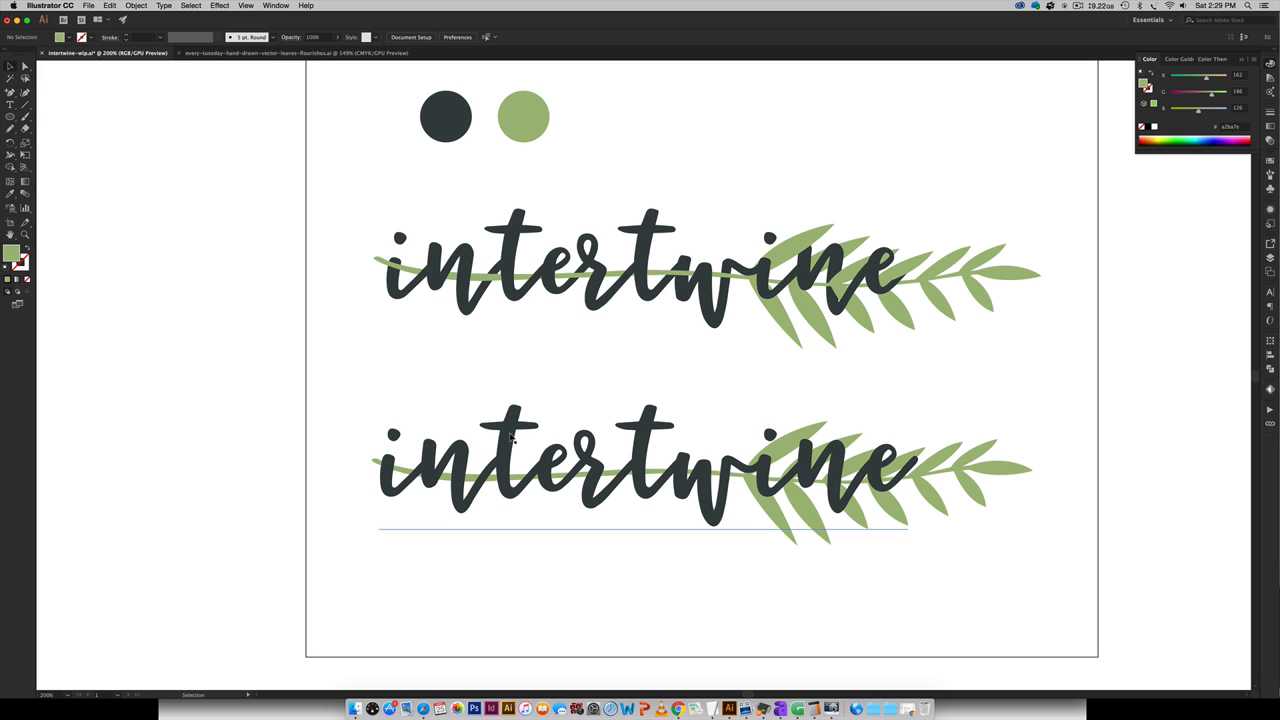
Unite the lower 'intertwine' letters into one shape with Pathfinder
{"action": "left_click", "coordinate": [504, 432]}
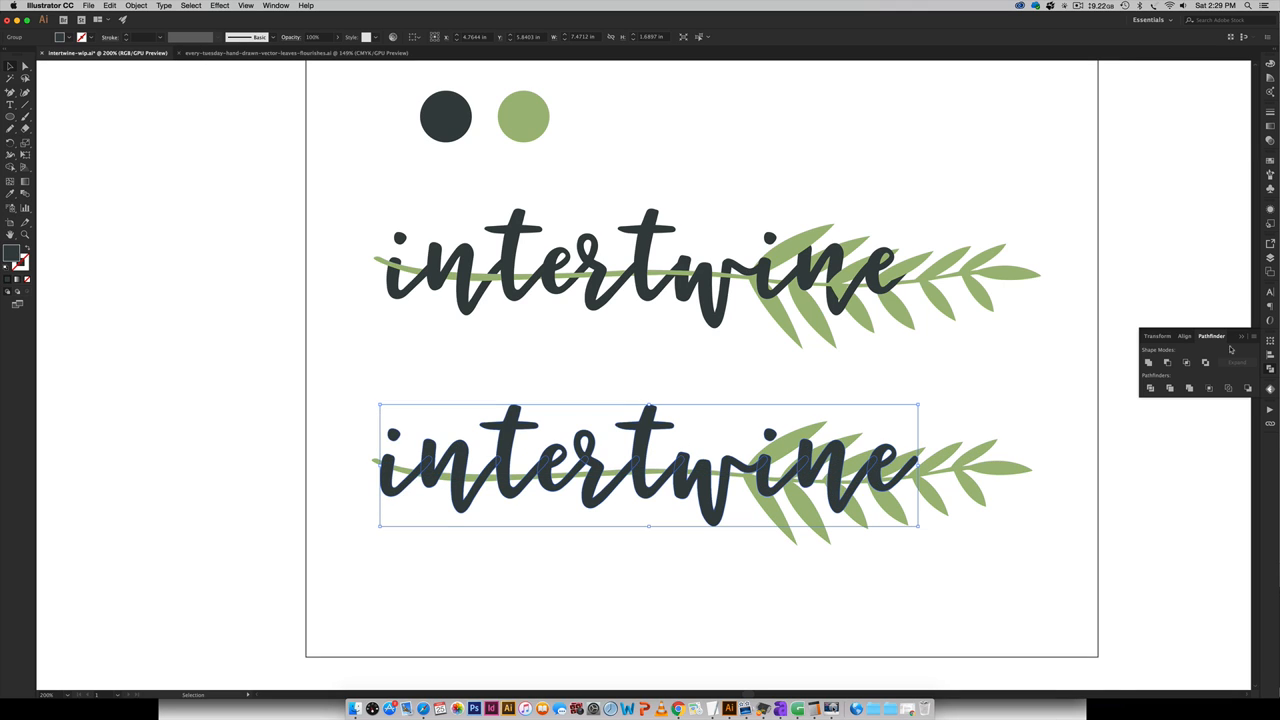
{"action": "left_click", "coordinate": [276, 4]}
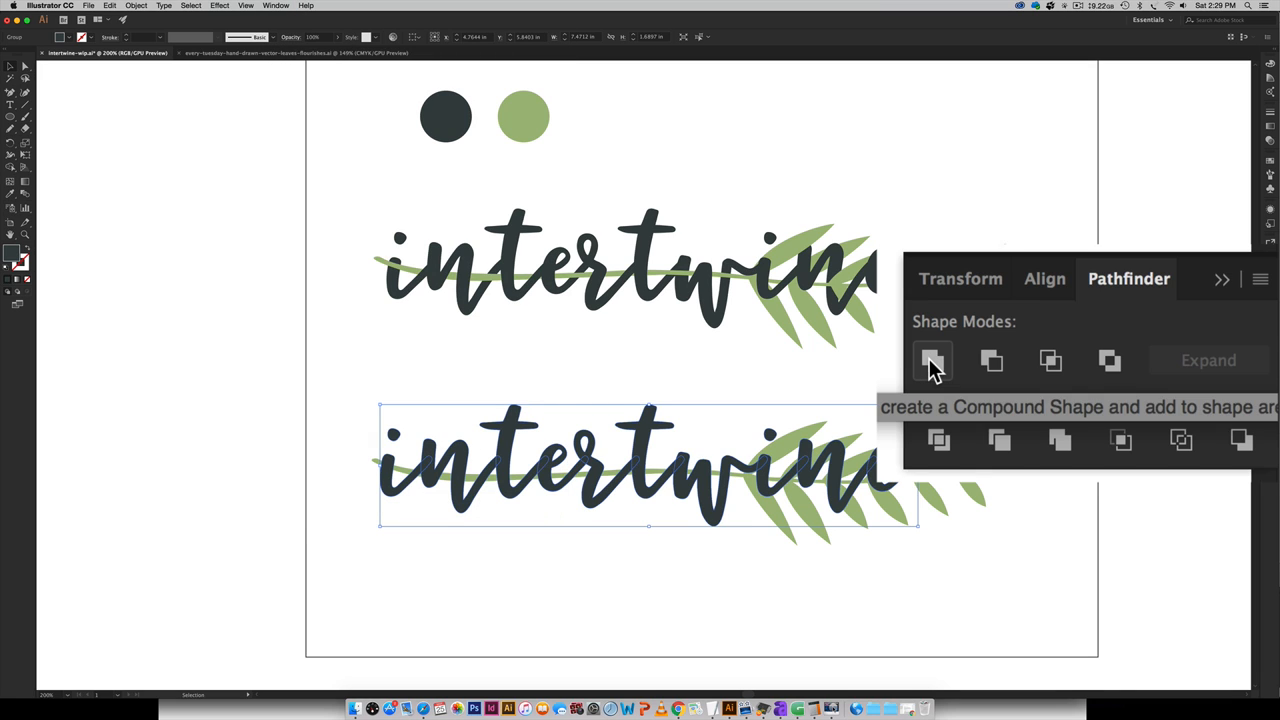
{"action": "left_click", "coordinate": [932, 360]}
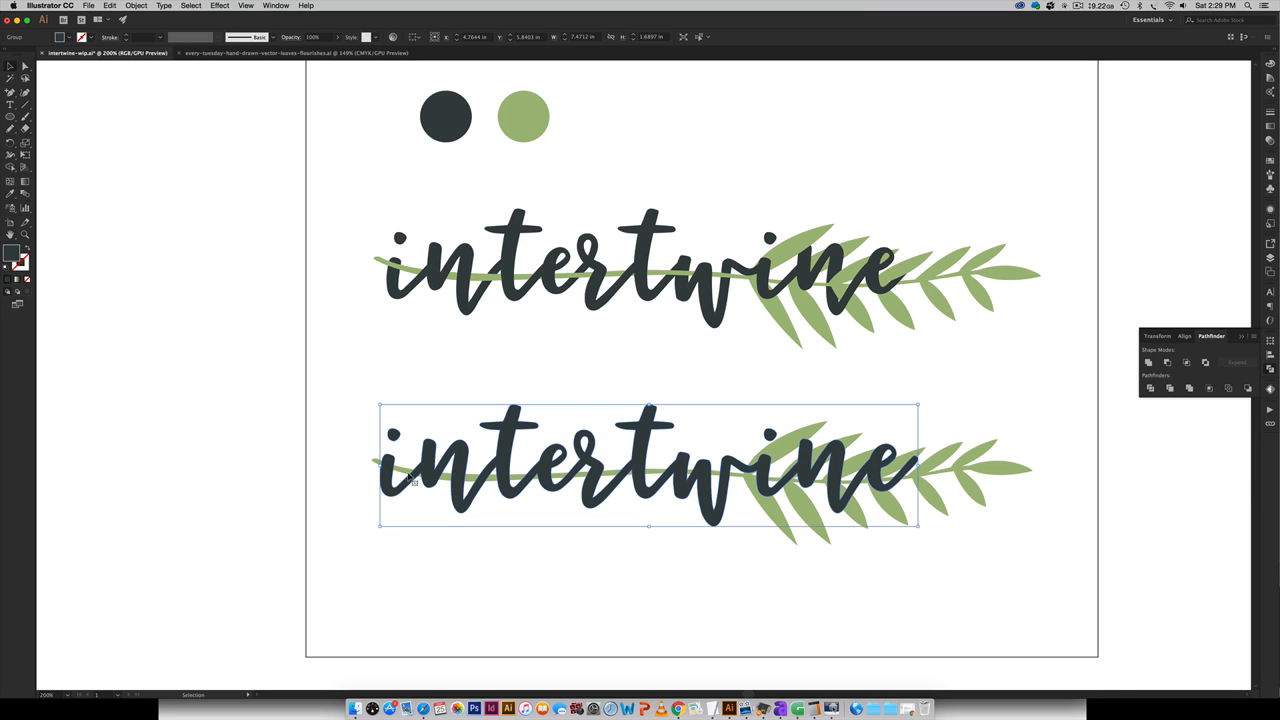
{"action": "mouse_move", "coordinate": [810, 460]}
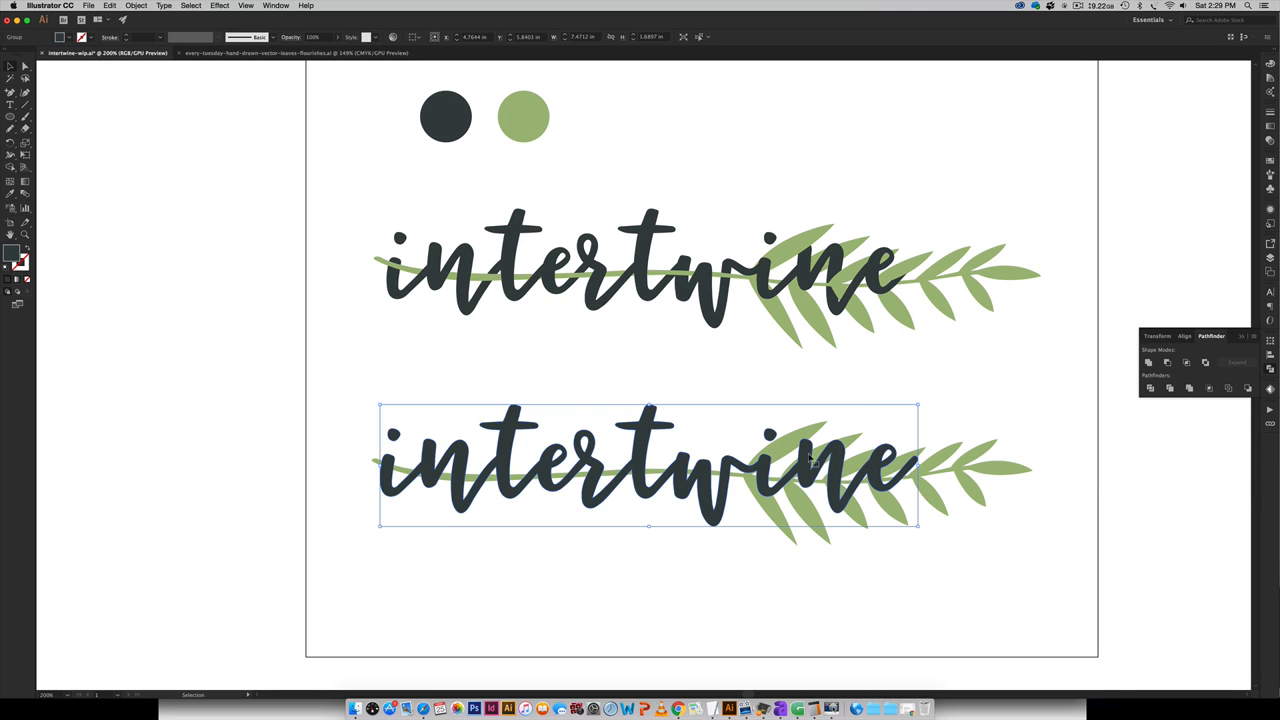
{"action": "mouse_move", "coordinate": [668, 376]}
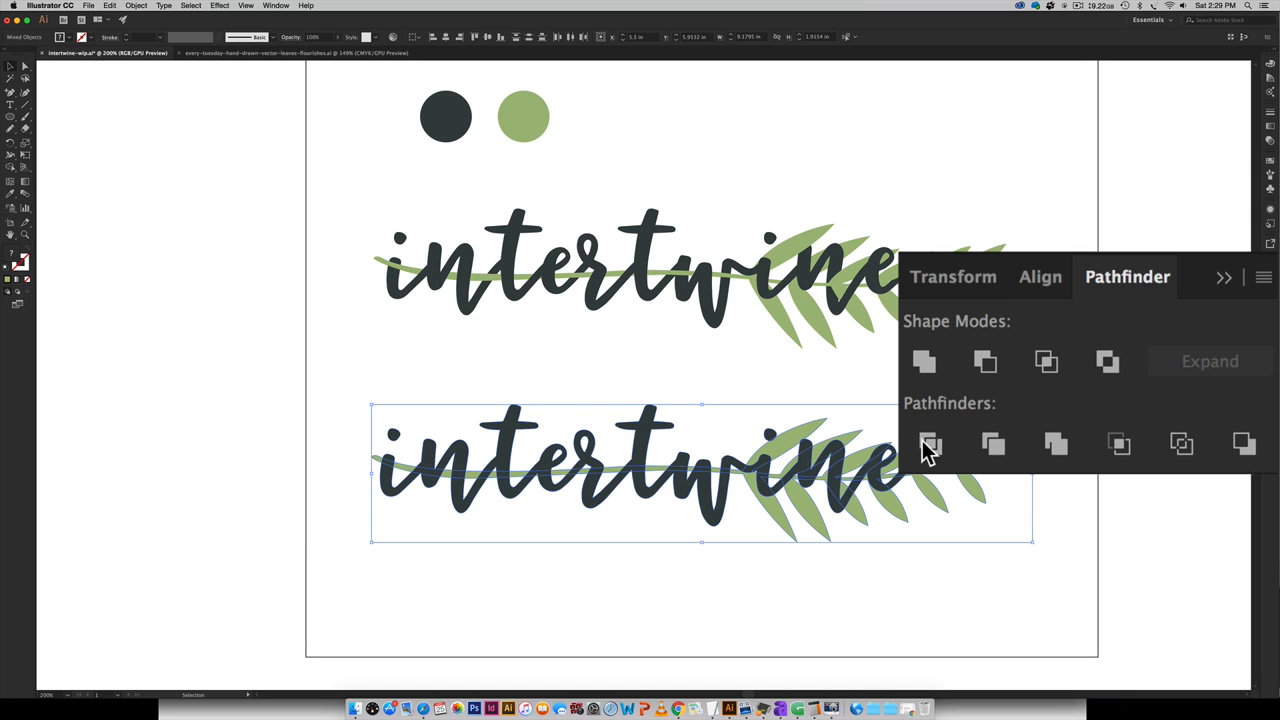
{"action": "mouse_move", "coordinate": [928, 448]}
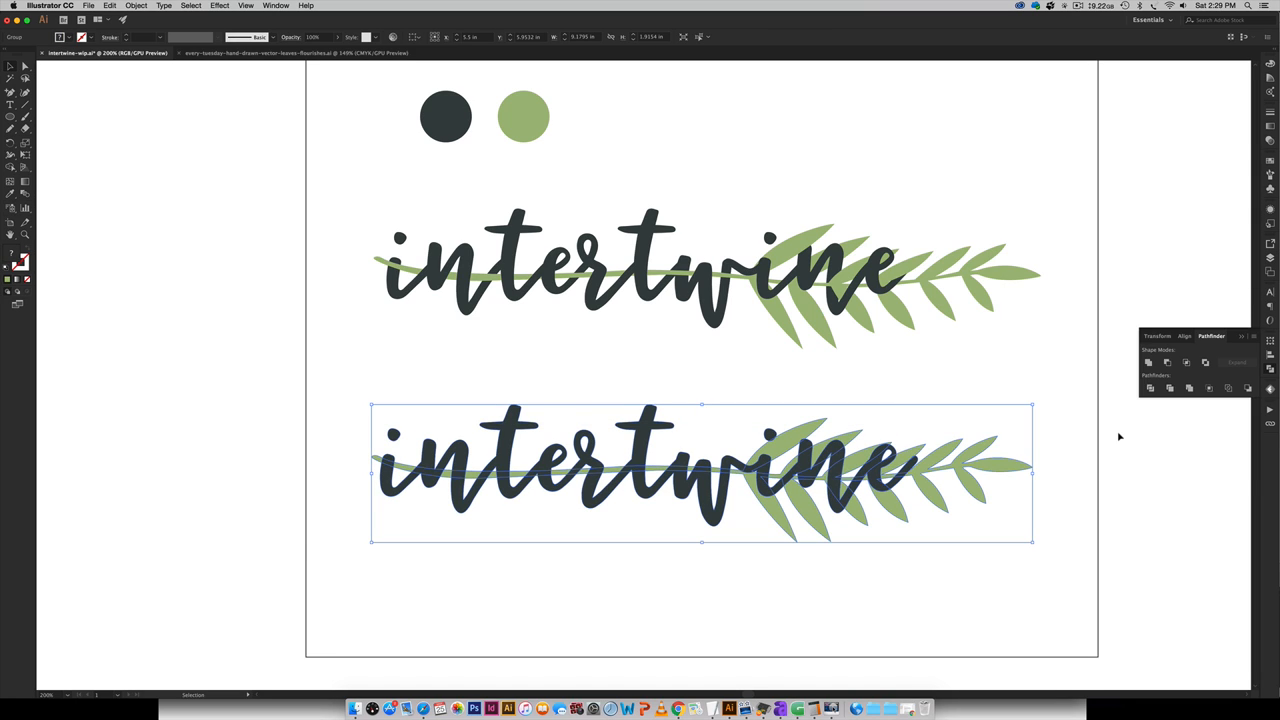
{"action": "mouse_move", "coordinate": [572, 600]}
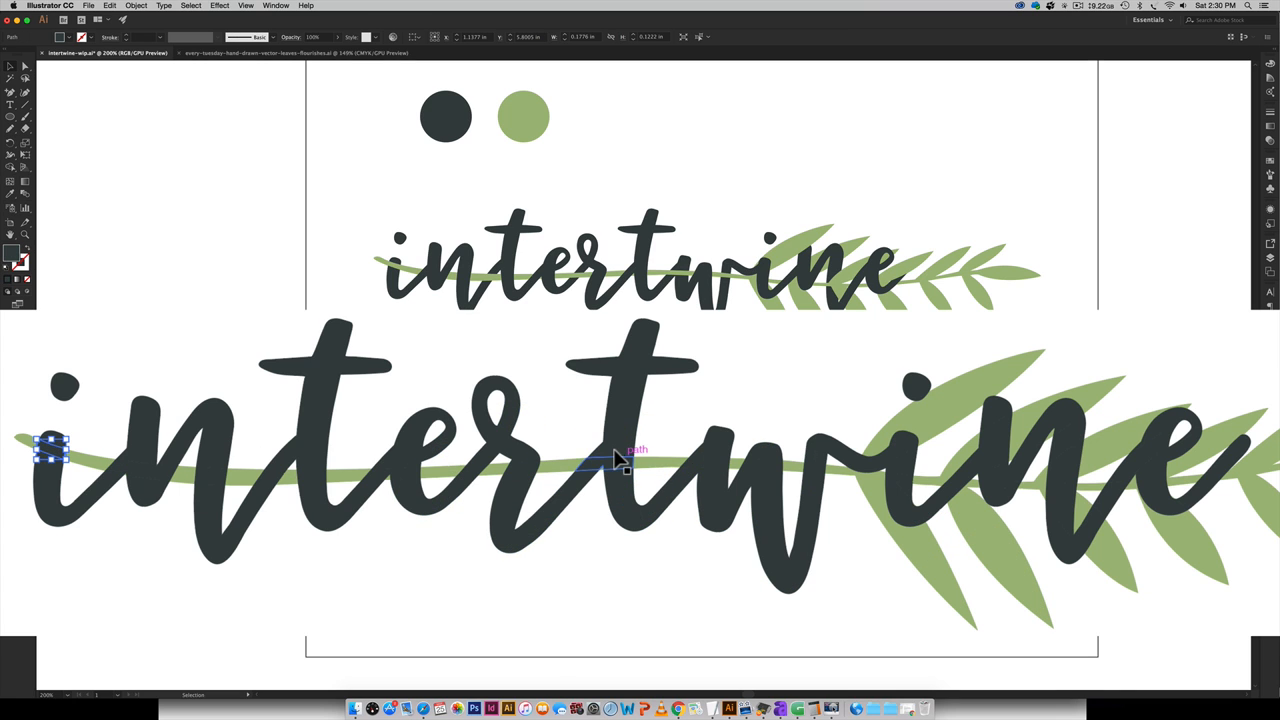
Select the word and branch together for Divide, then zoom on the word's start
{"action": "left_click_drag", "start_coordinate": [50, 450], "coordinate": [704, 460]}
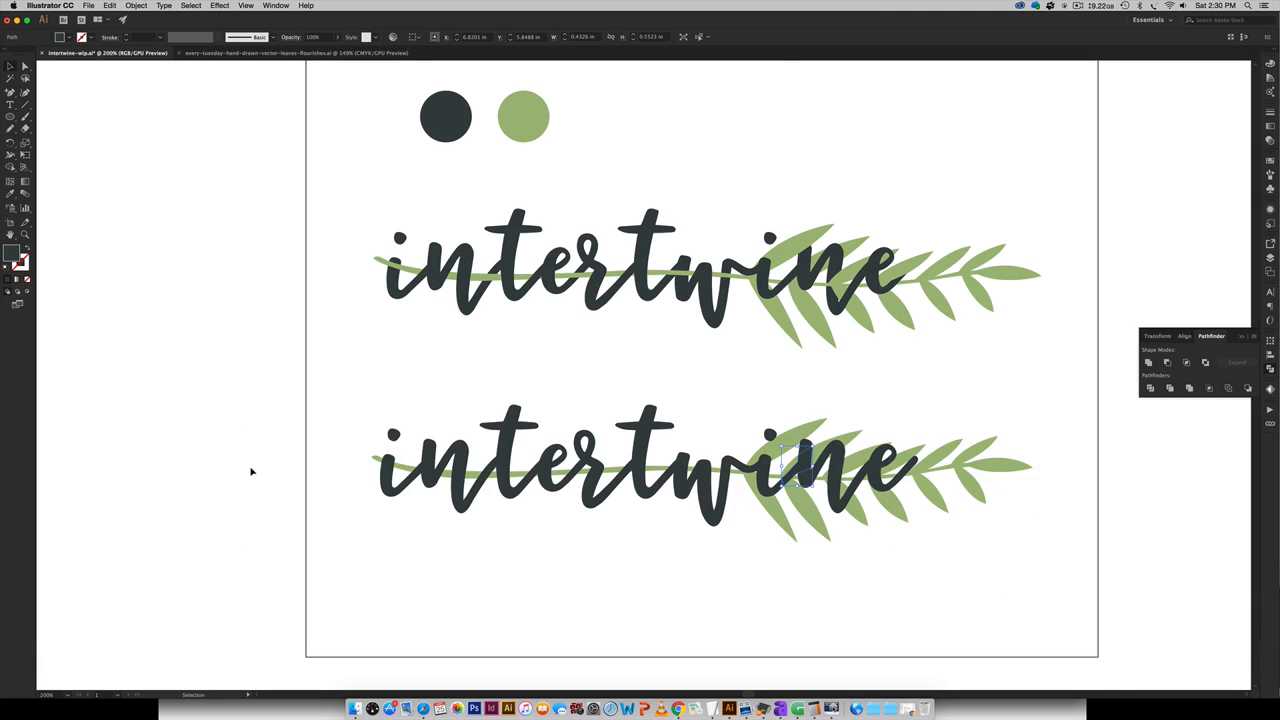
{"action": "key", "text": "space"}
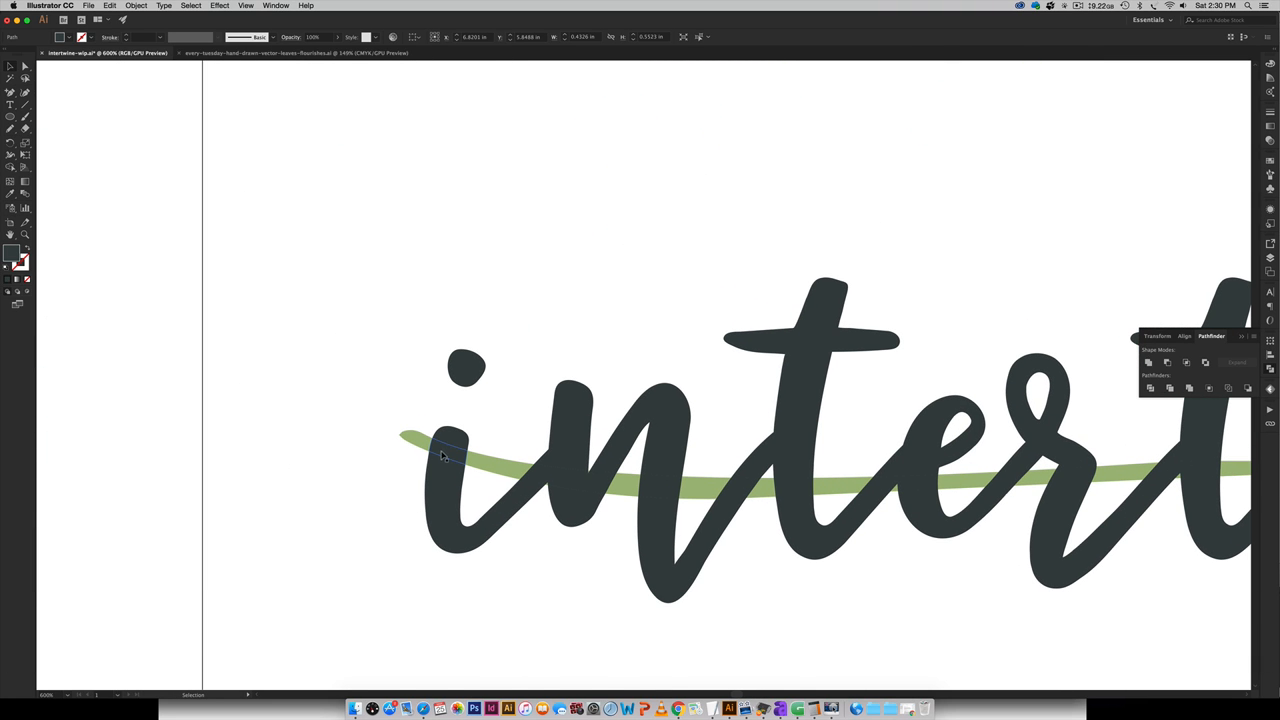
Colour the stem's crossing pieces on the first letters (i, t) leaf green
{"action": "left_click", "coordinate": [448, 450]}
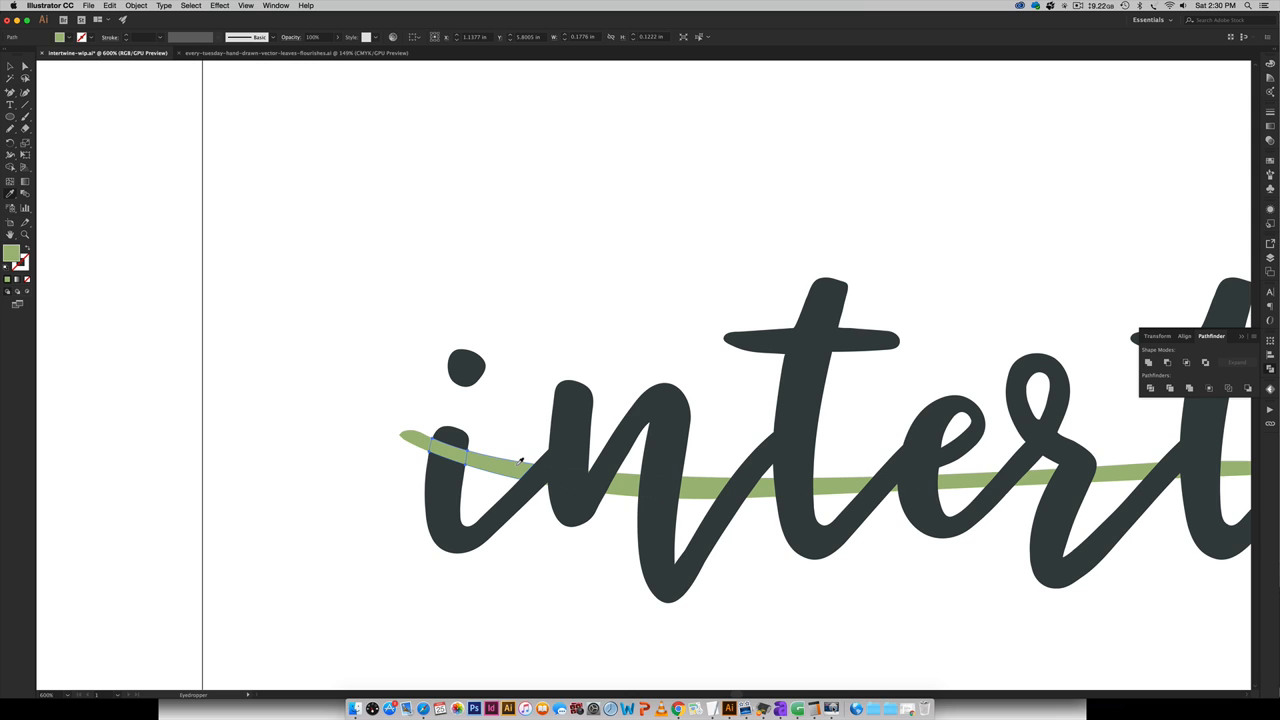
{"action": "left_click", "coordinate": [448, 456]}
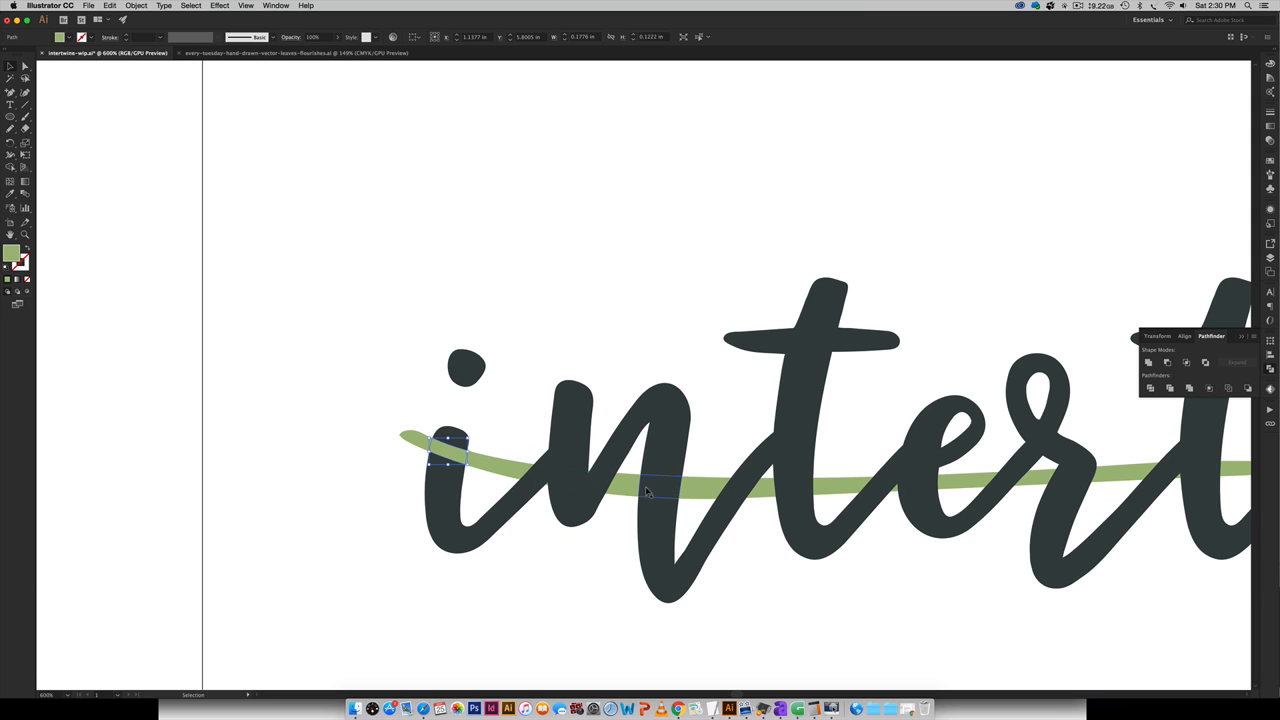
{"action": "left_click_drag", "start_coordinate": [448, 452], "coordinate": [660, 488]}
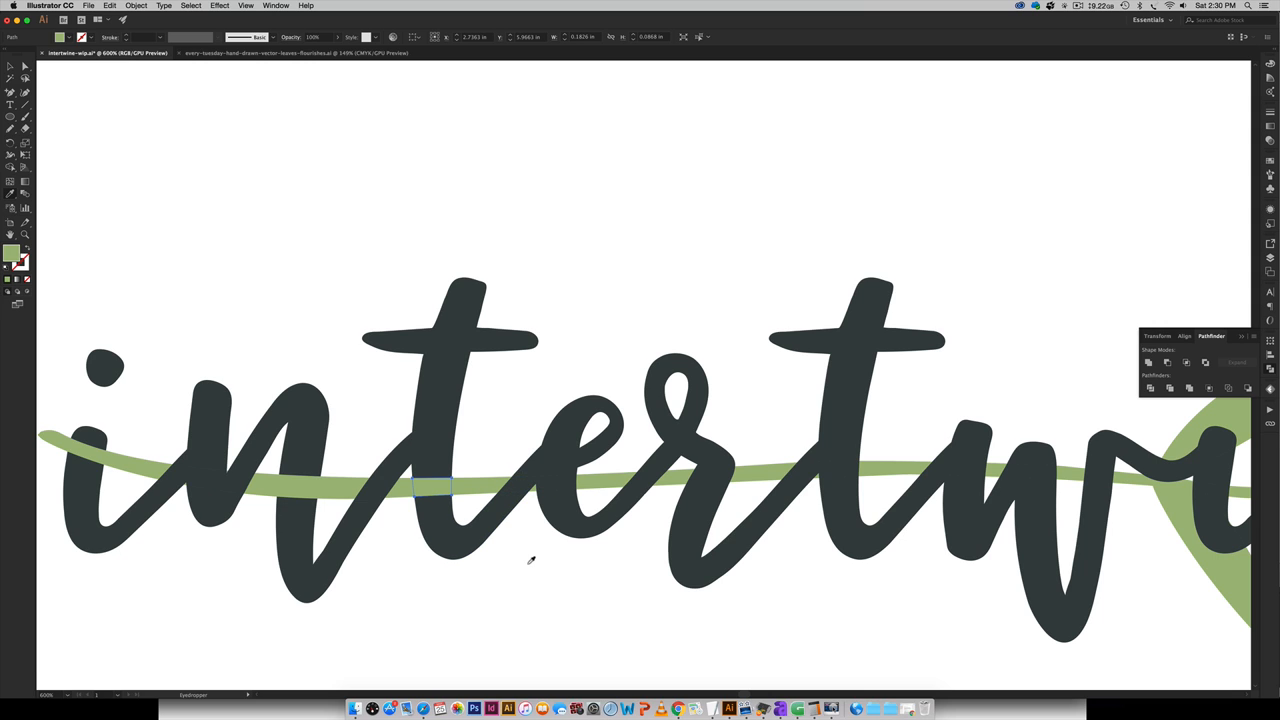
{"action": "left_click", "coordinate": [536, 486]}
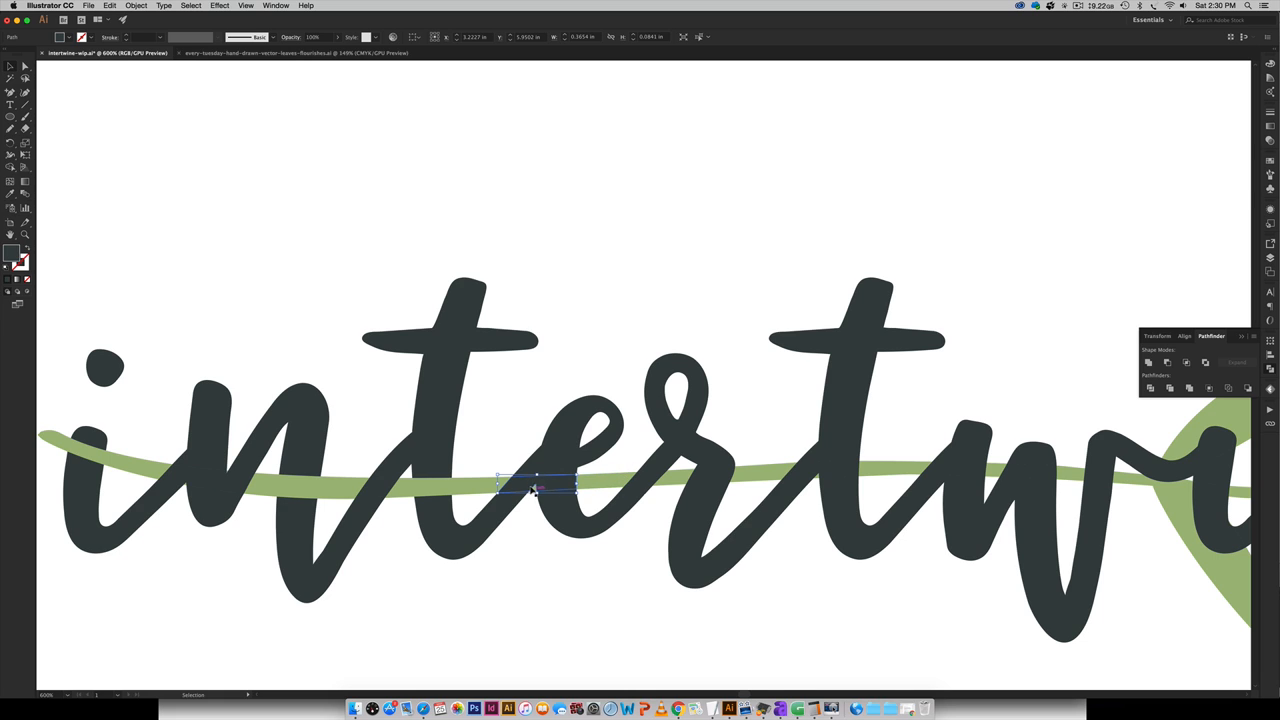
{"action": "left_click_drag", "start_coordinate": [536, 486], "coordinate": [640, 486]}
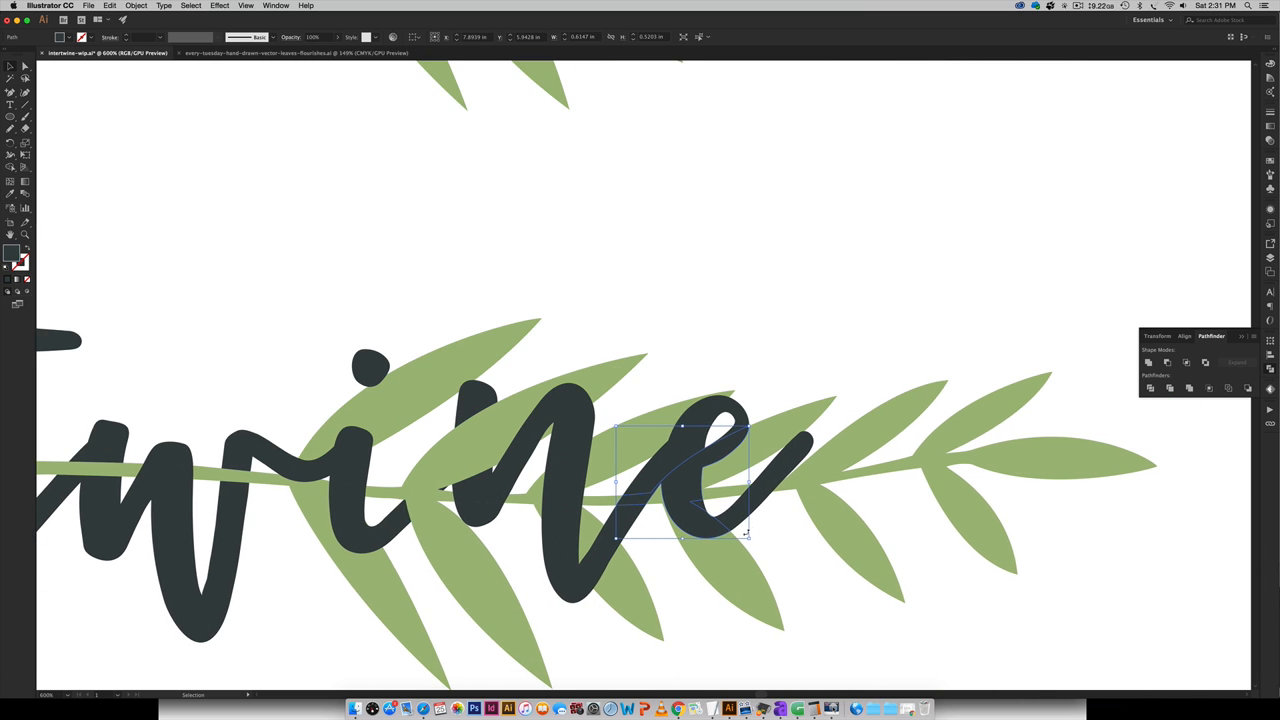
Undo a misstep, then eyedrop leaf green onto the crossing pieces over 'wine', including the final e
{"action": "key", "text": "cmd+z"}
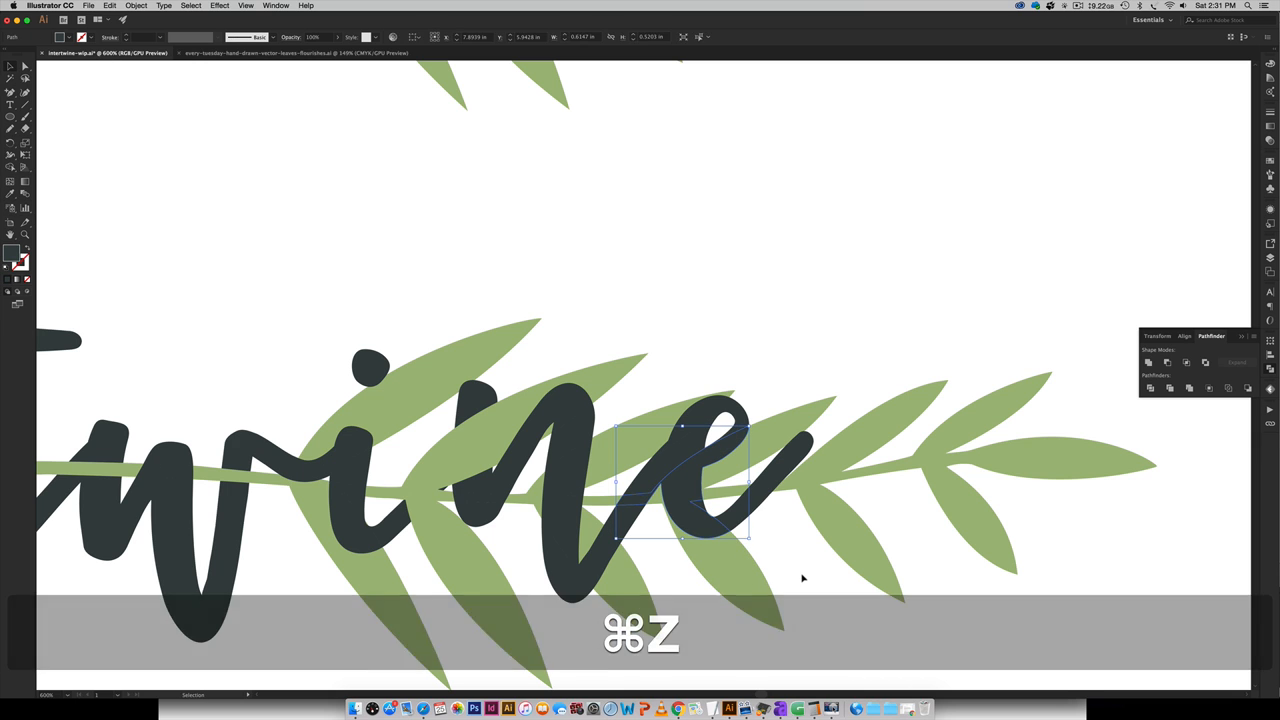
{"action": "key", "text": "cmd+z"}
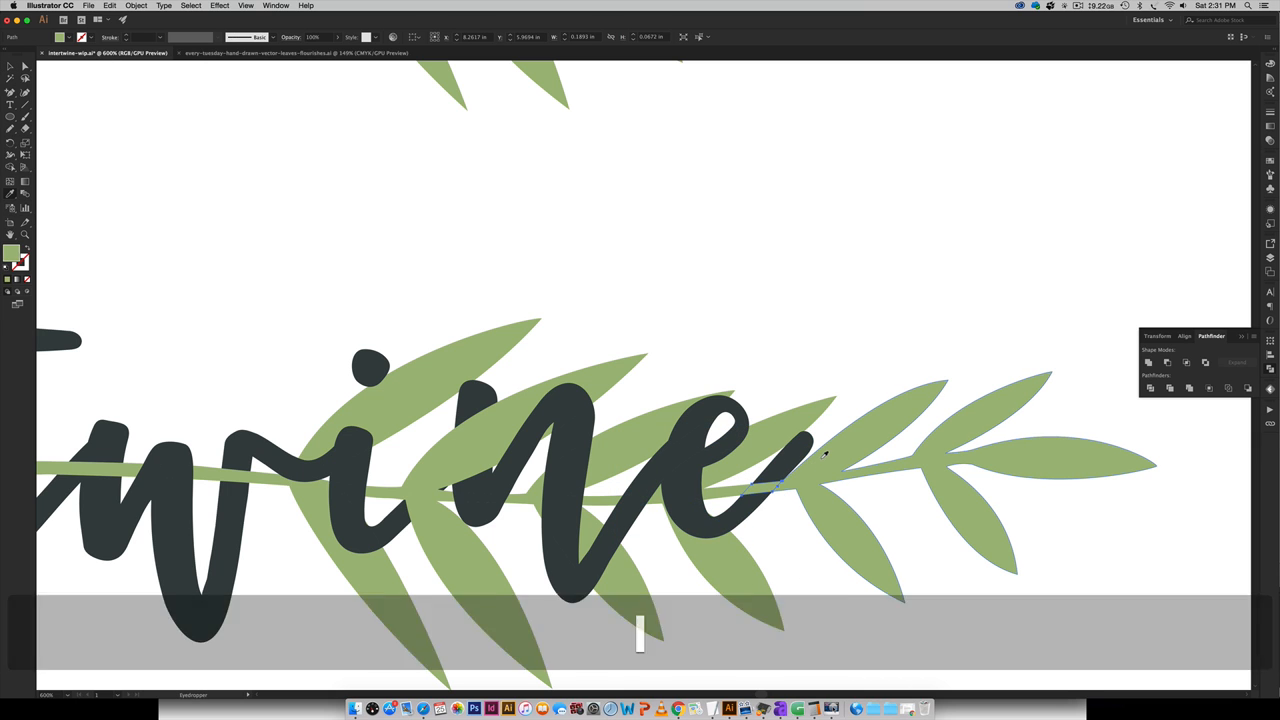
{"action": "left_click", "coordinate": [824, 456]}
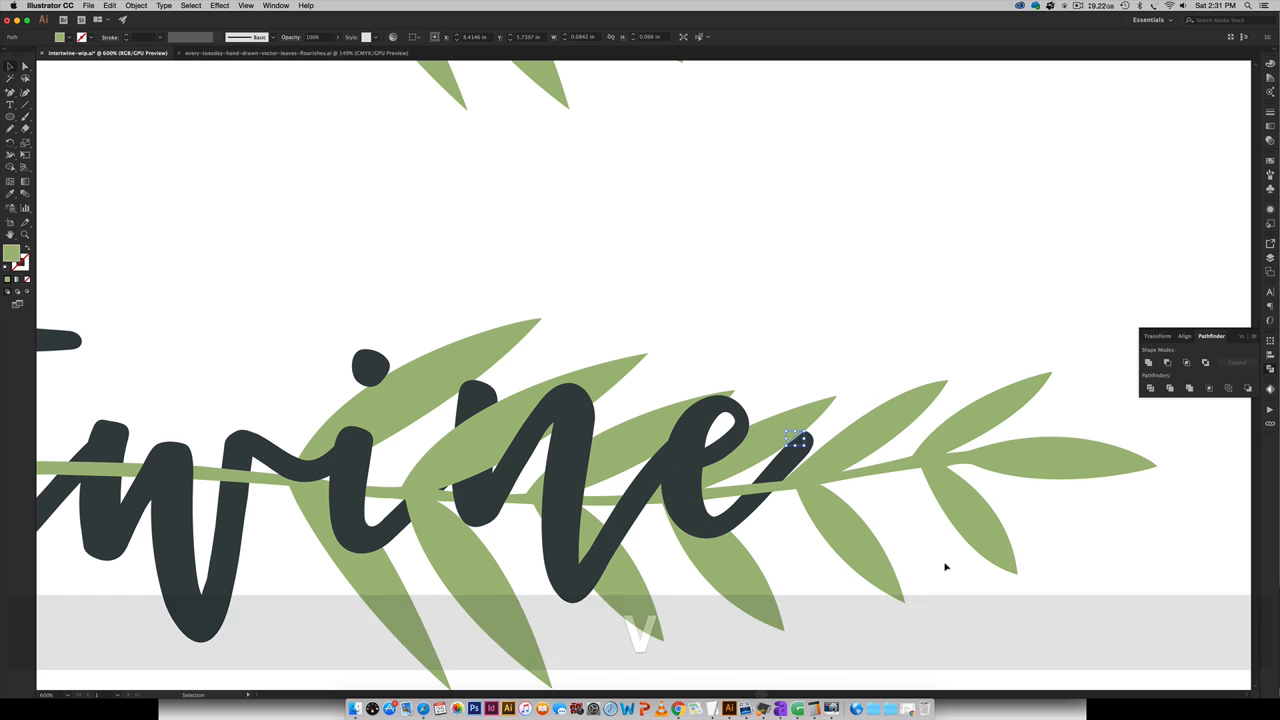
{"action": "left_click", "coordinate": [760, 320]}
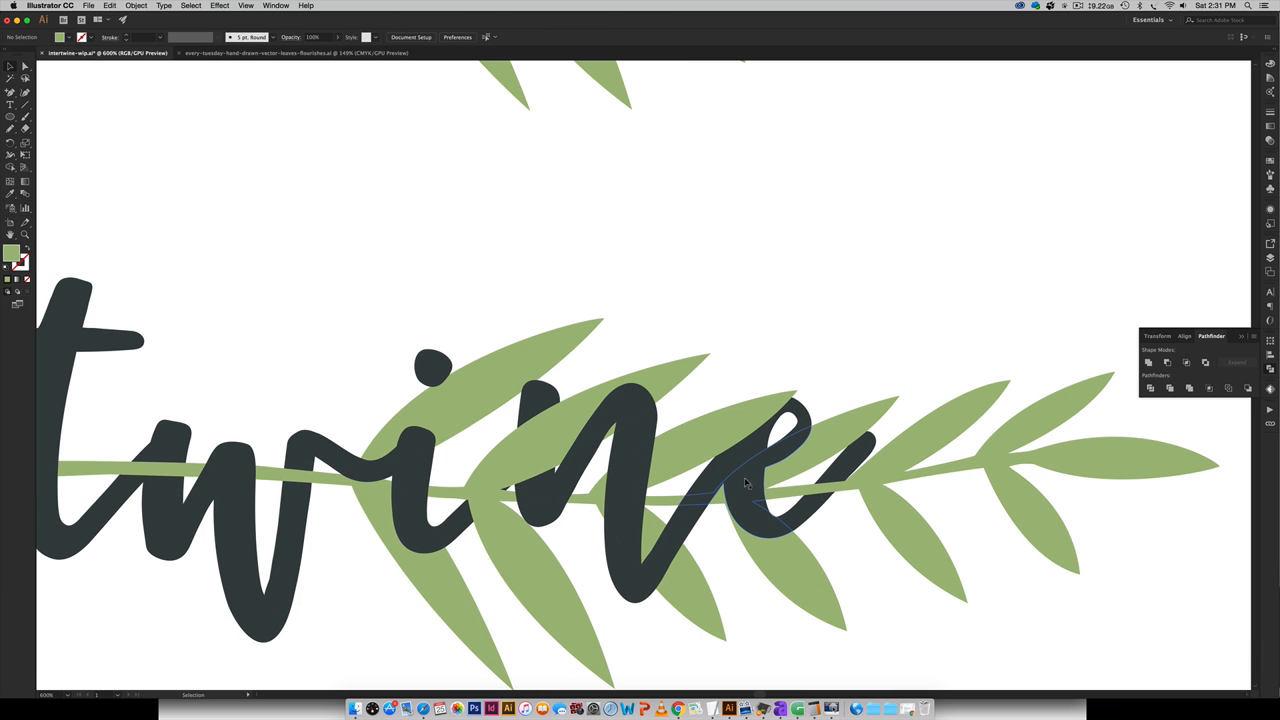
{"action": "left_click", "coordinate": [744, 480]}
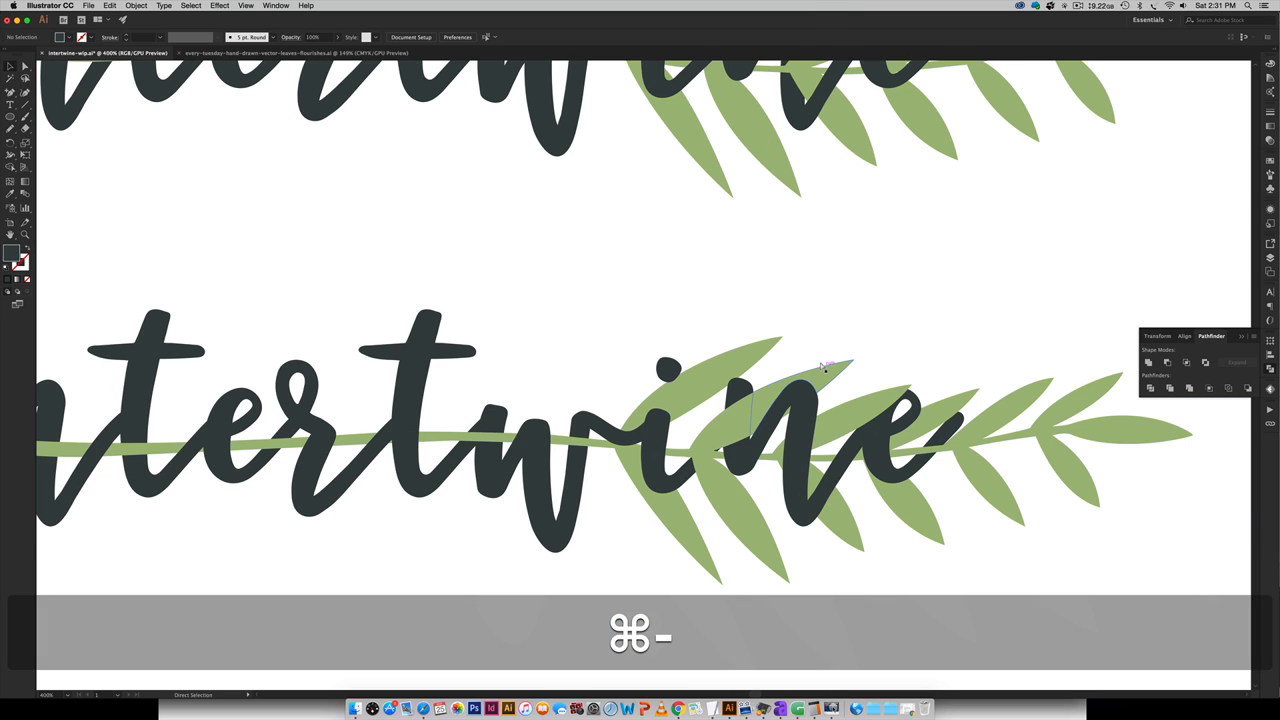
{"action": "key", "text": "cmd+-"}
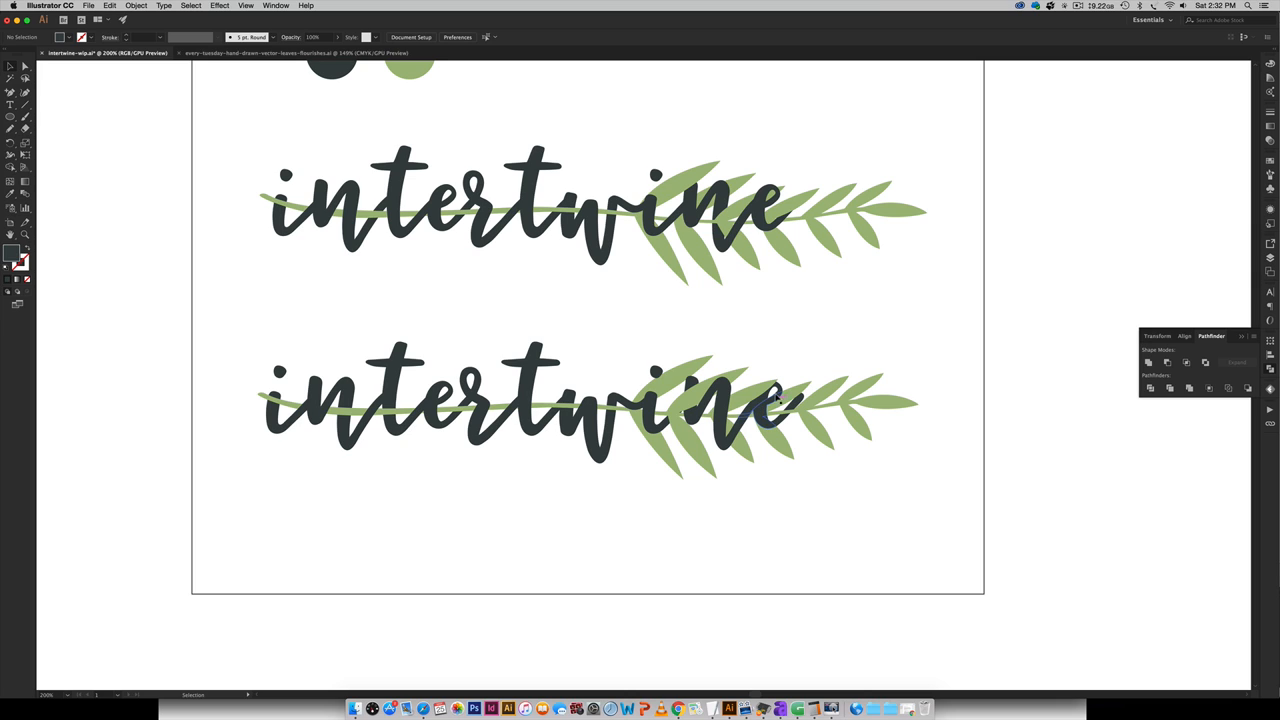
{"action": "mouse_move", "coordinate": [762, 408]}
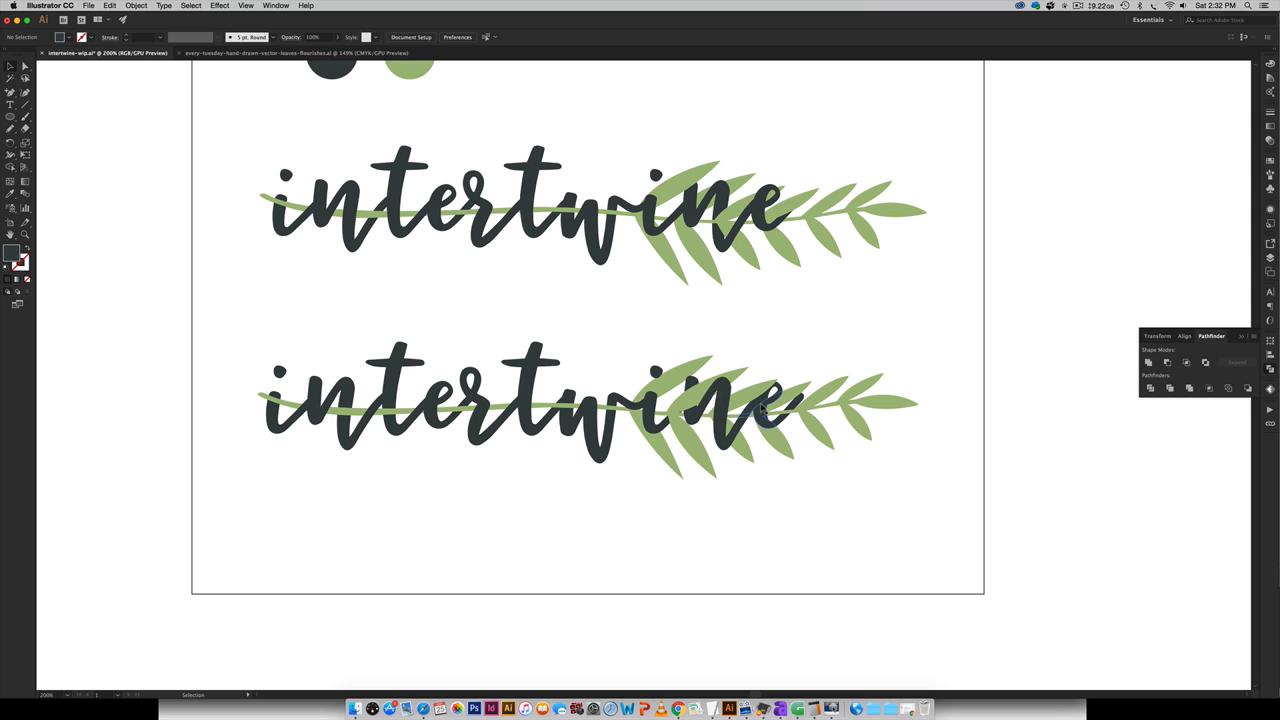
{"action": "mouse_move", "coordinate": [790, 412]}
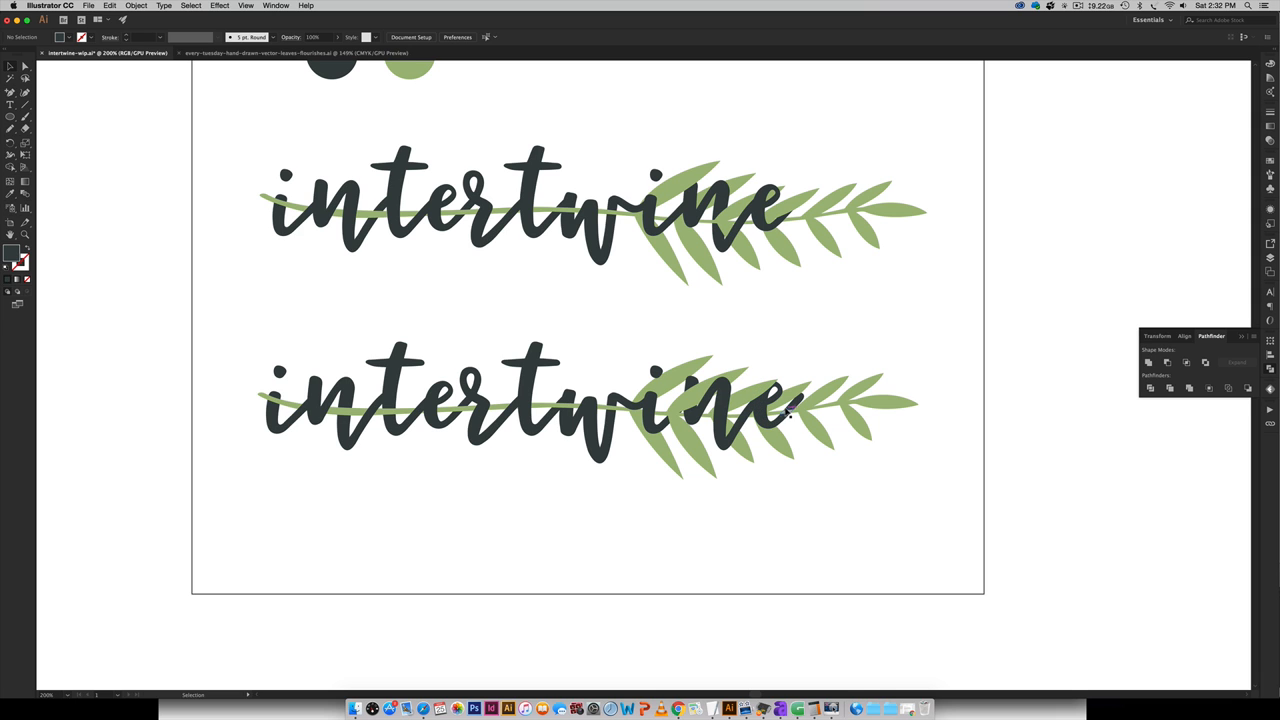
{"action": "key", "text": "cmd+="}
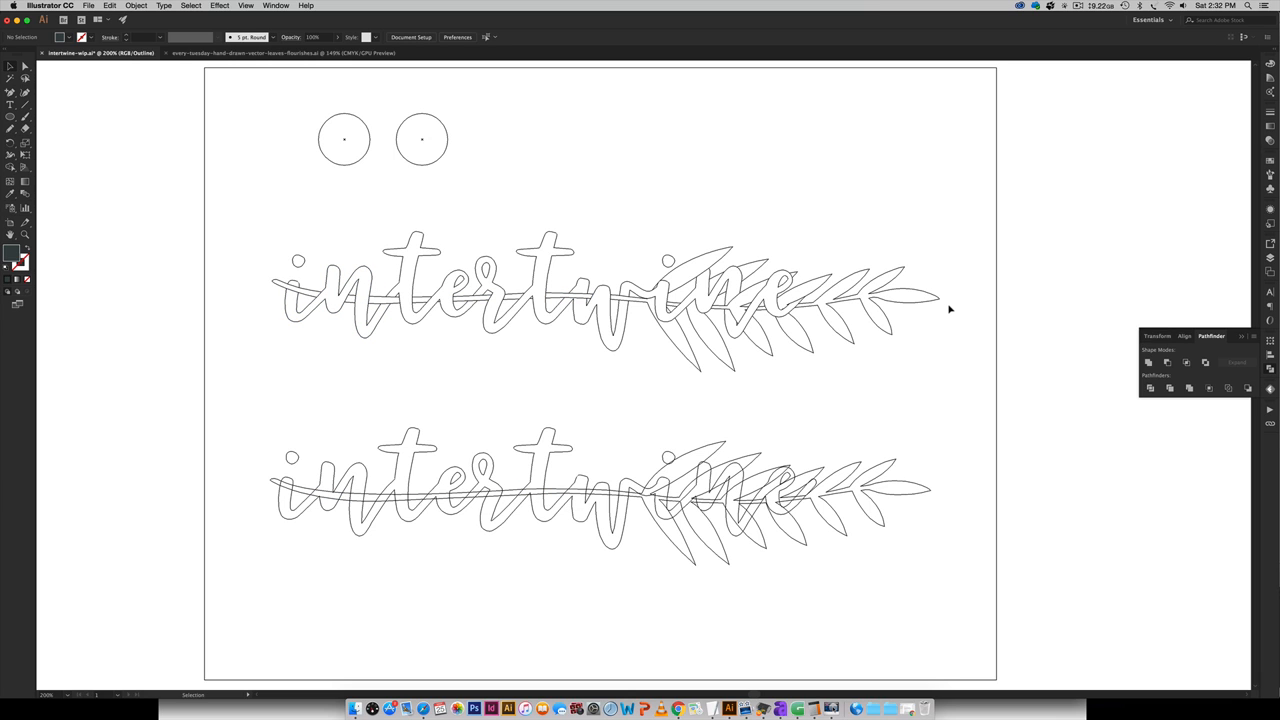
{"action": "mouse_move", "coordinate": [692, 424]}
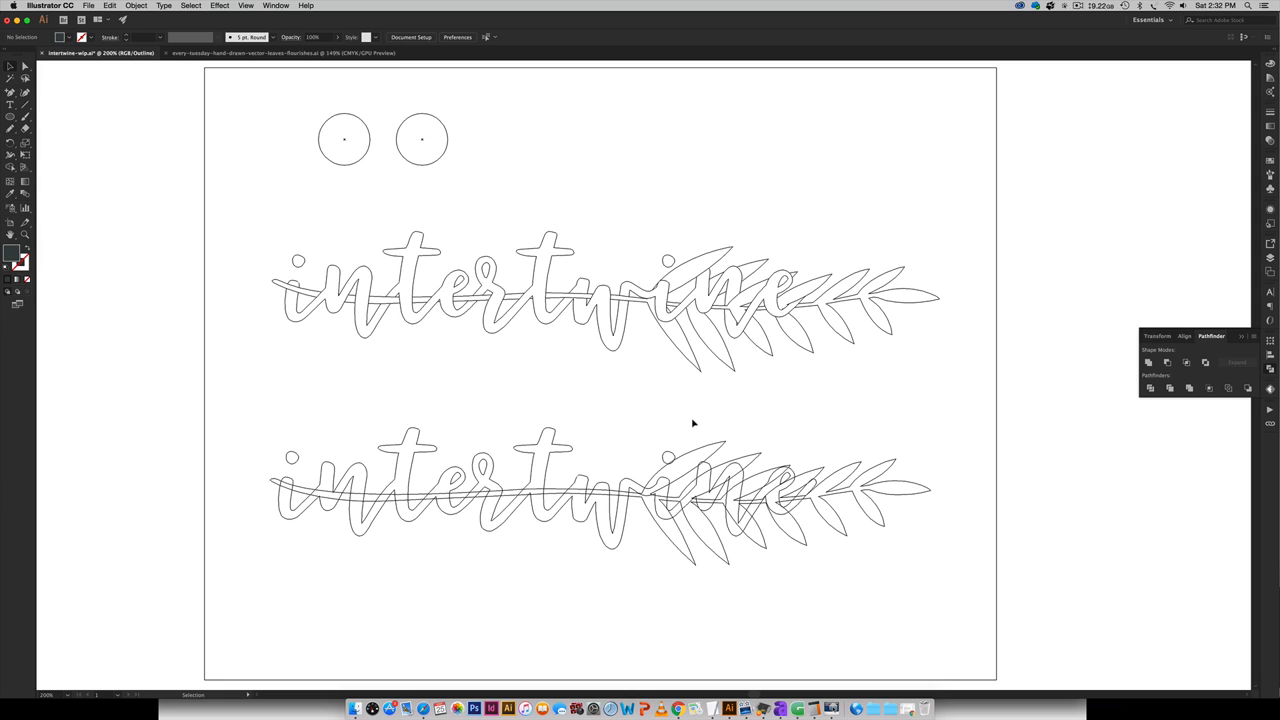
{"action": "mouse_move", "coordinate": [296, 480]}
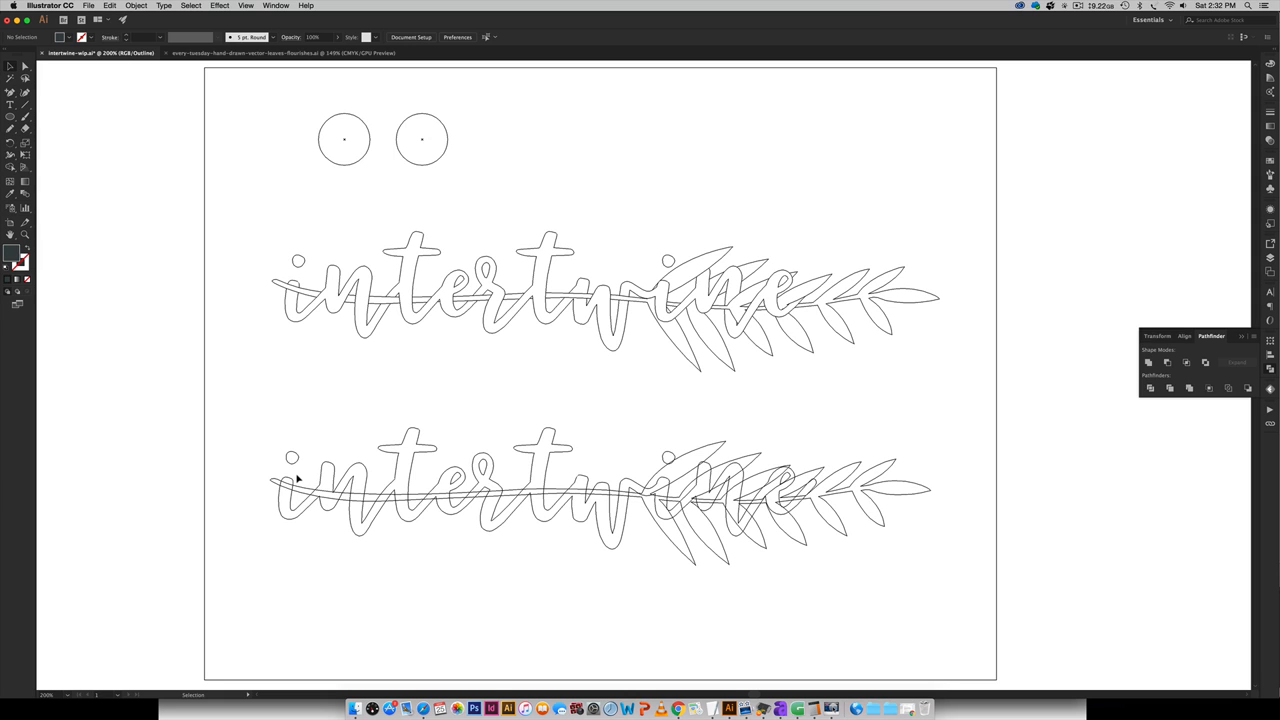
{"action": "mouse_move", "coordinate": [240, 456]}
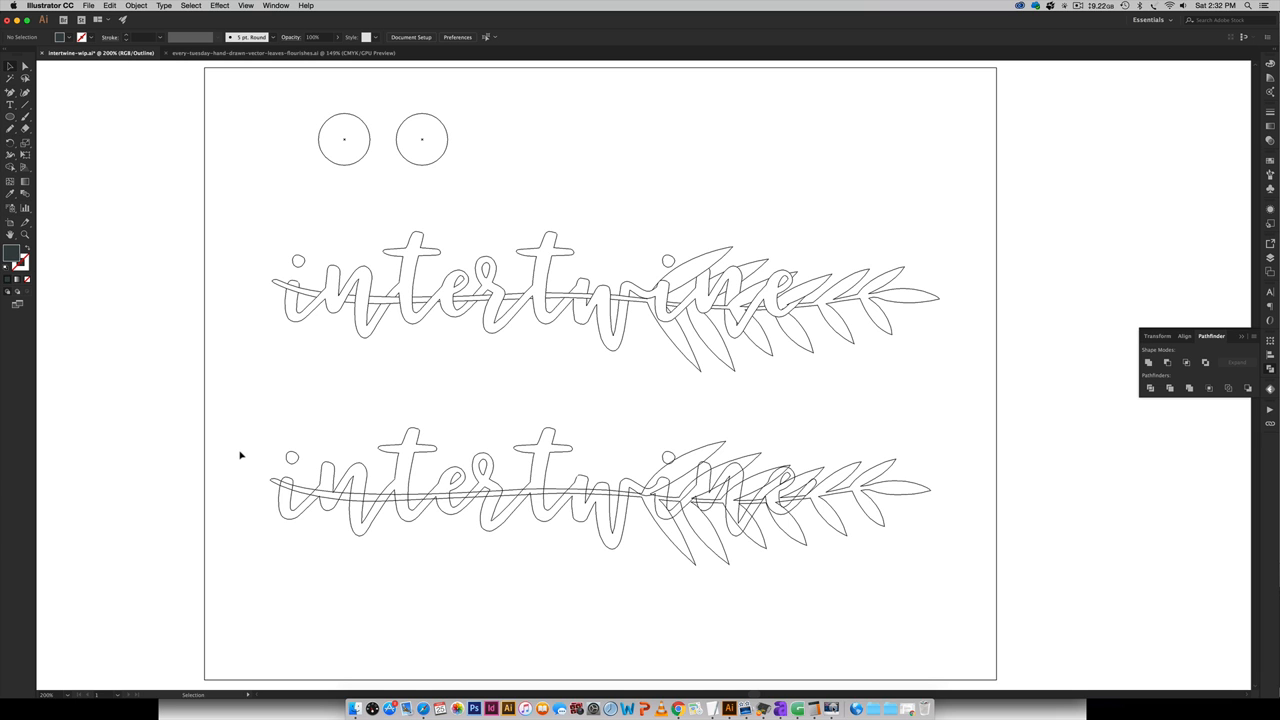
{"action": "key", "text": "cmd+="}
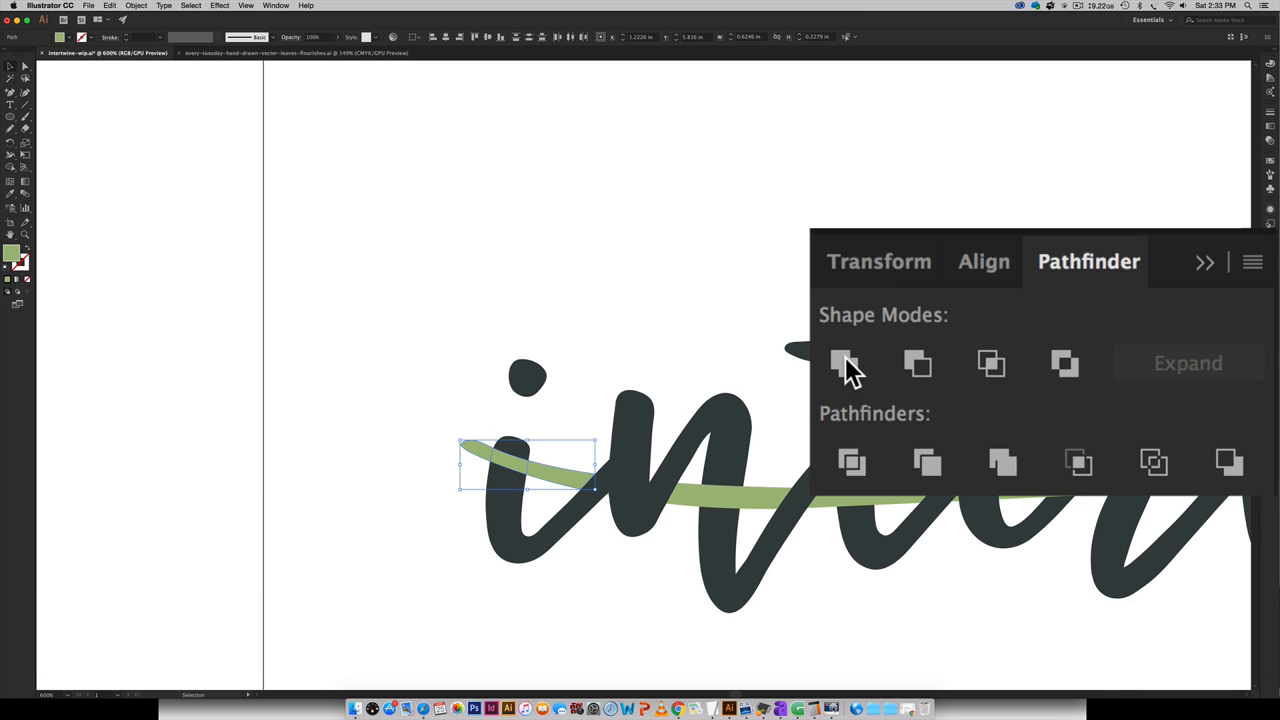
Unite the stem pieces crossing the first letters so the stem passes over 'int'
{"action": "left_click", "coordinate": [844, 364]}
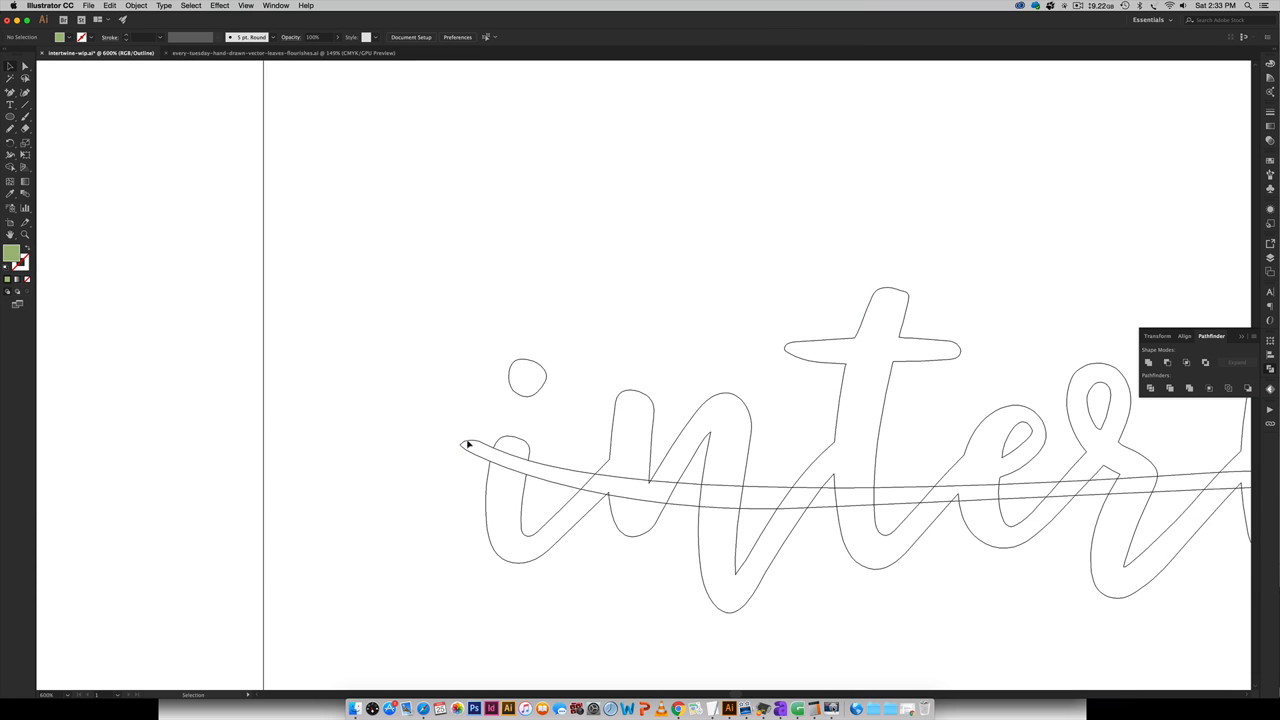
{"action": "mouse_move", "coordinate": [556, 488]}
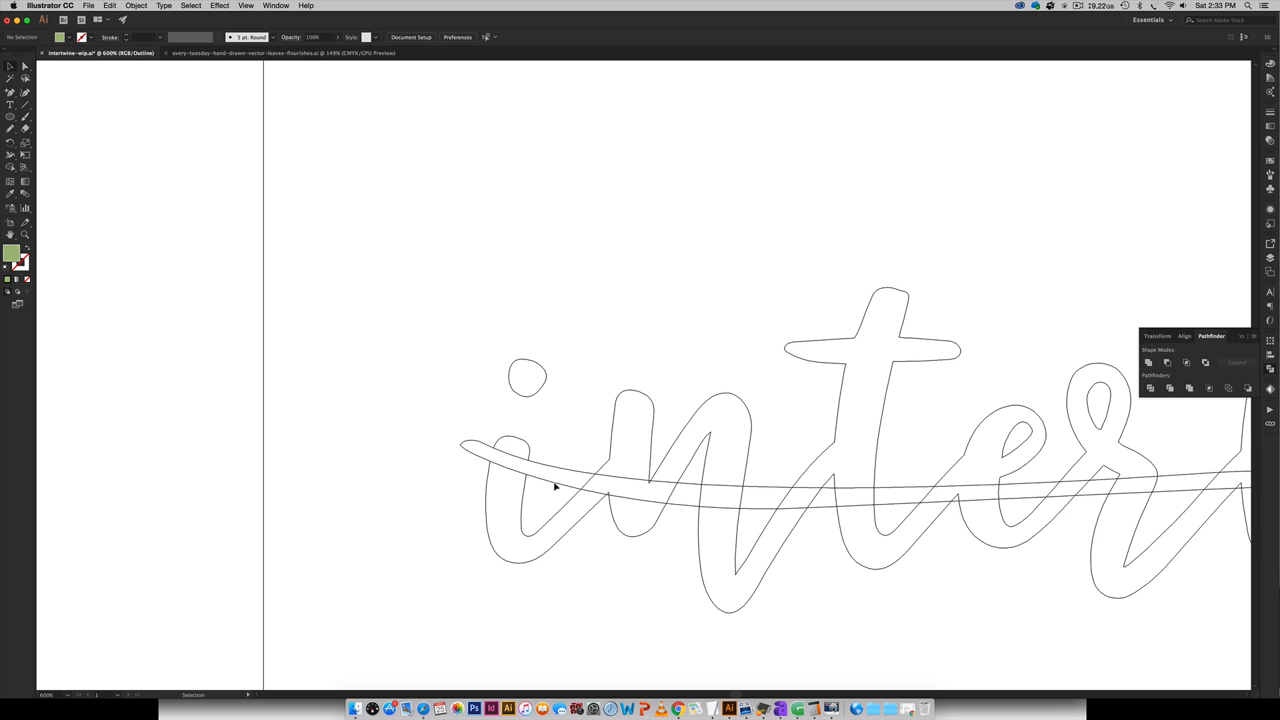
{"action": "key", "text": "cmd"}
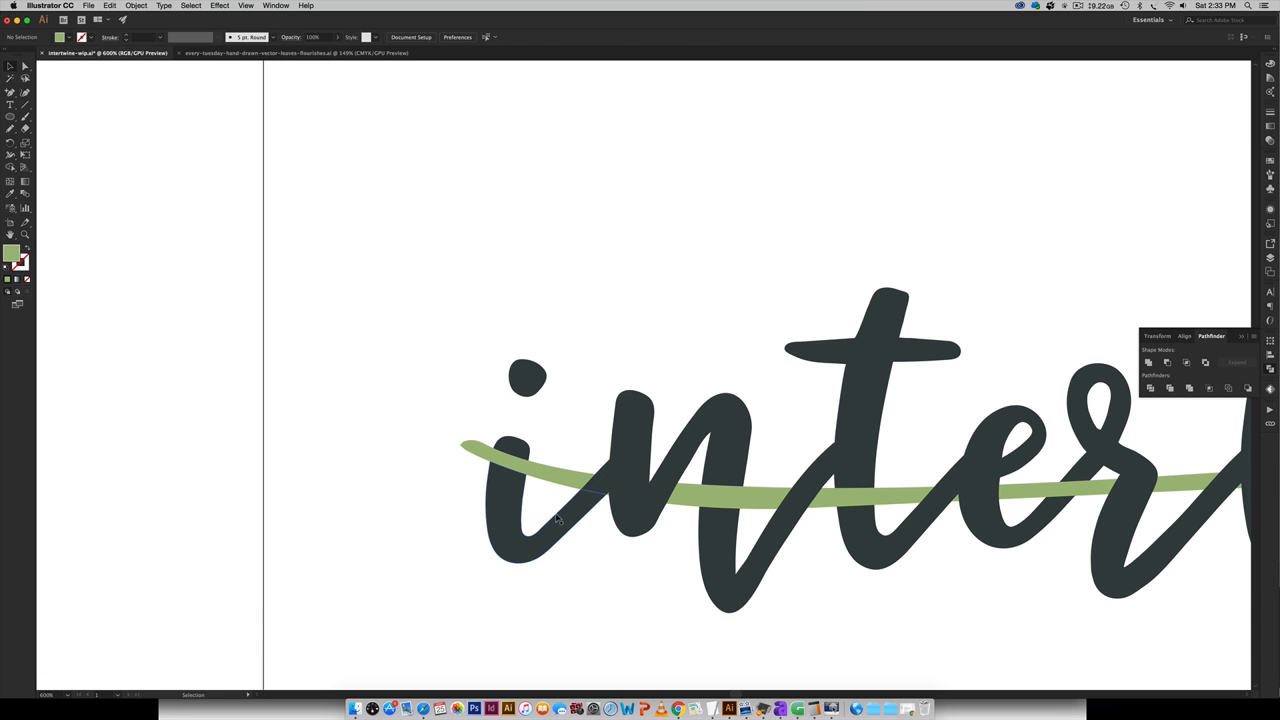
{"action": "left_click", "coordinate": [556, 520]}
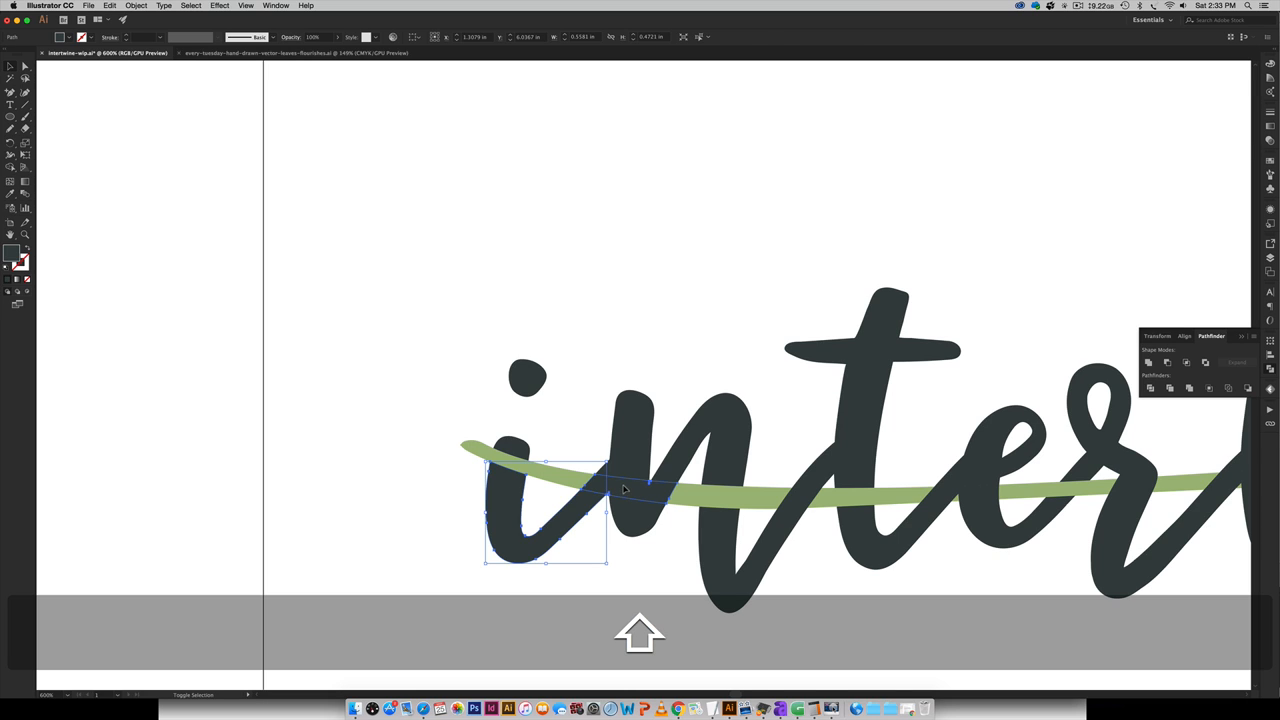
{"action": "left_click", "coordinate": [684, 440]}
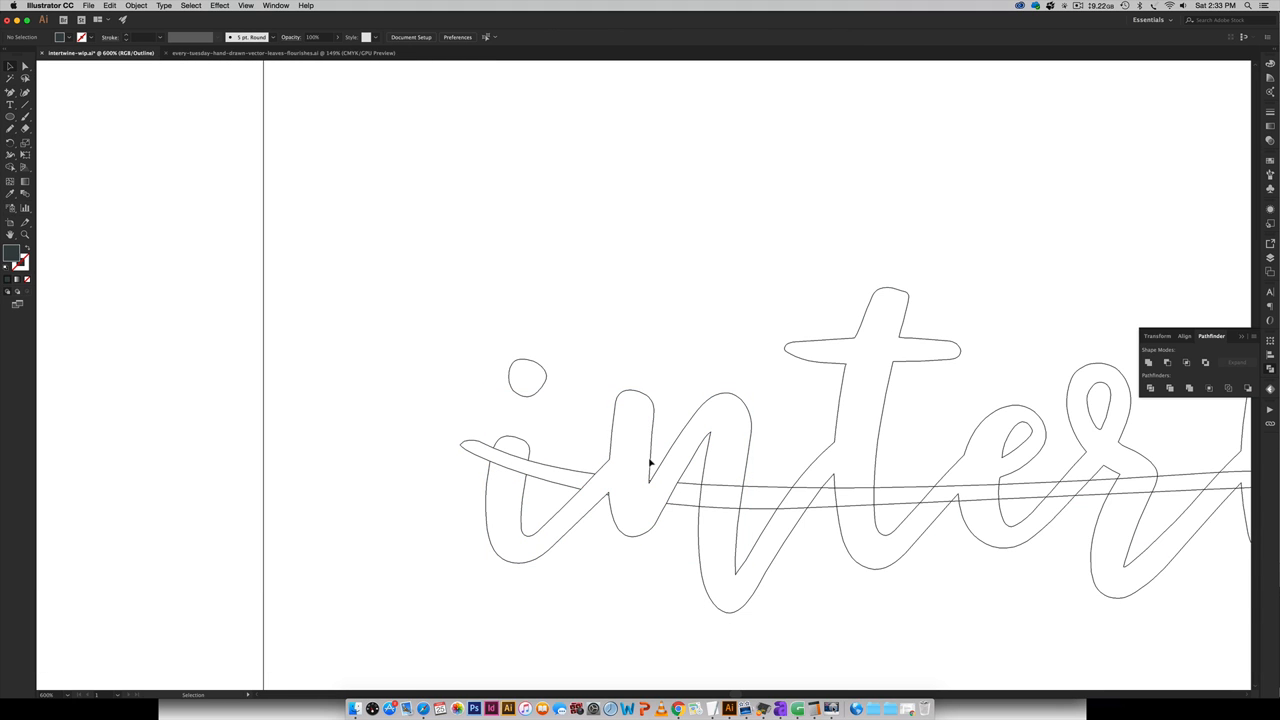
{"action": "mouse_move", "coordinate": [680, 504]}
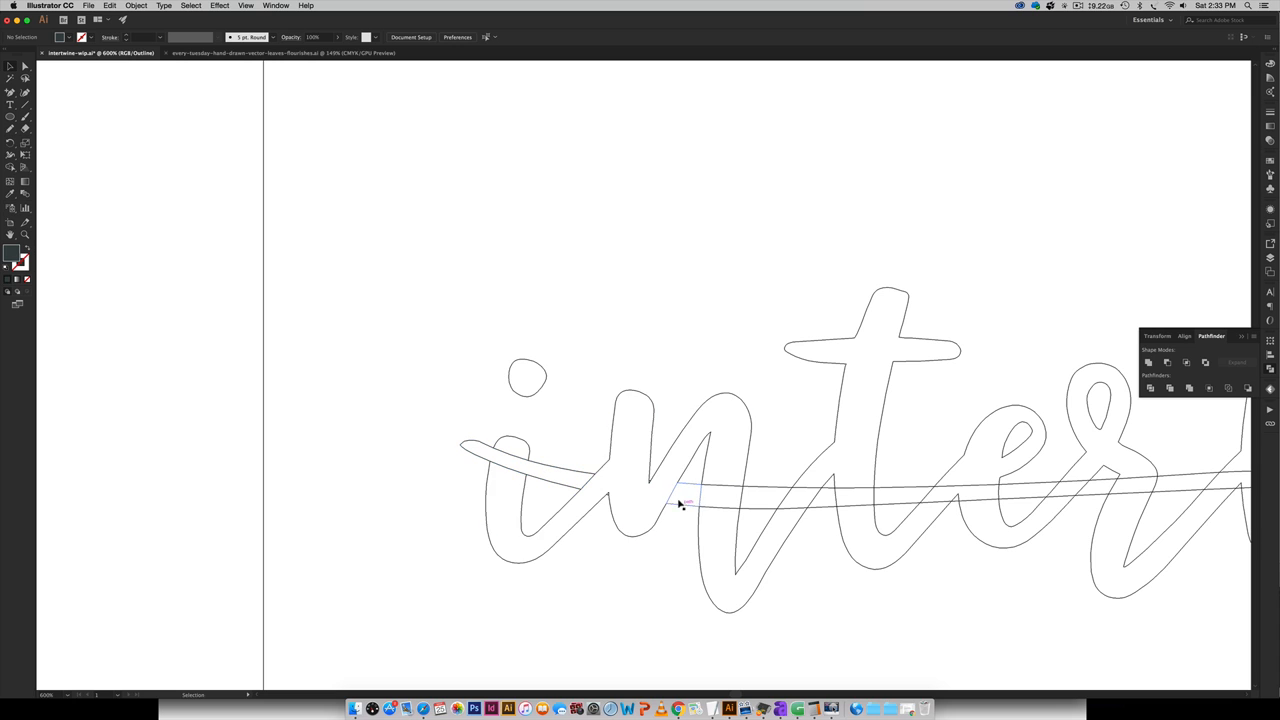
{"action": "key", "text": "cmd+y"}
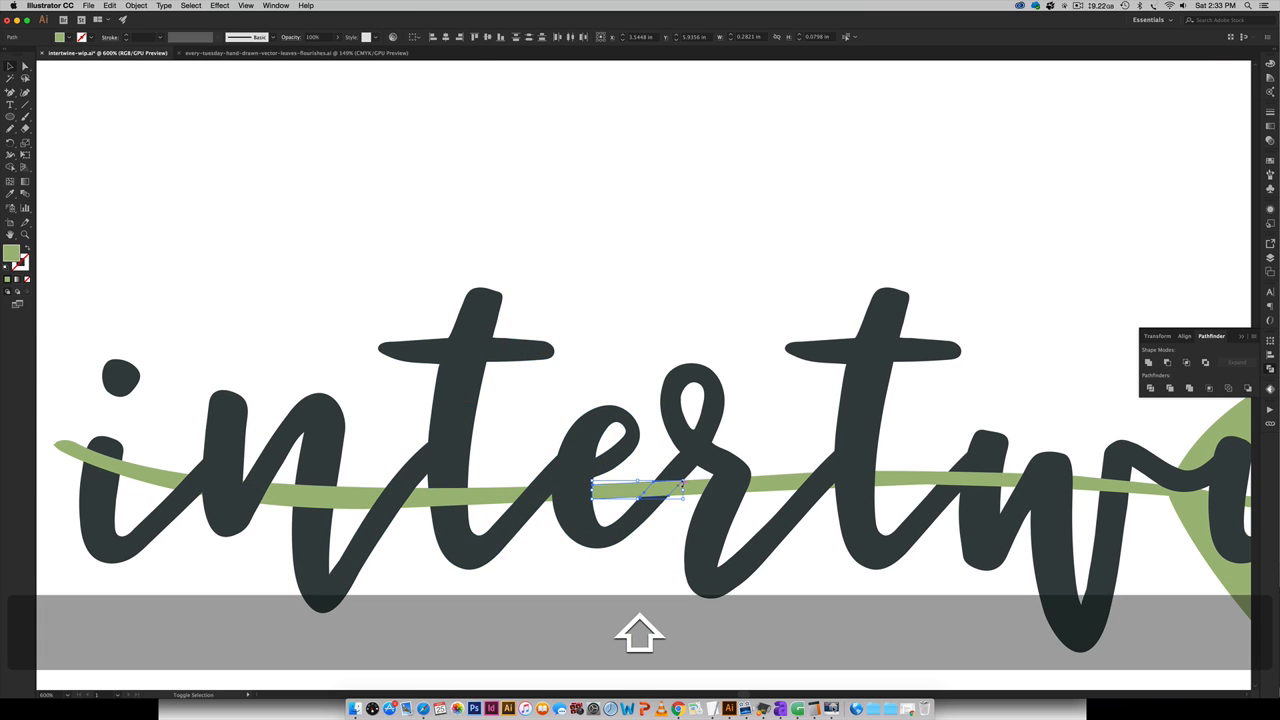
Reorder the stem and leaf pieces near 'twine' so they alternate over and under the letters
{"action": "left_click", "coordinate": [760, 248]}
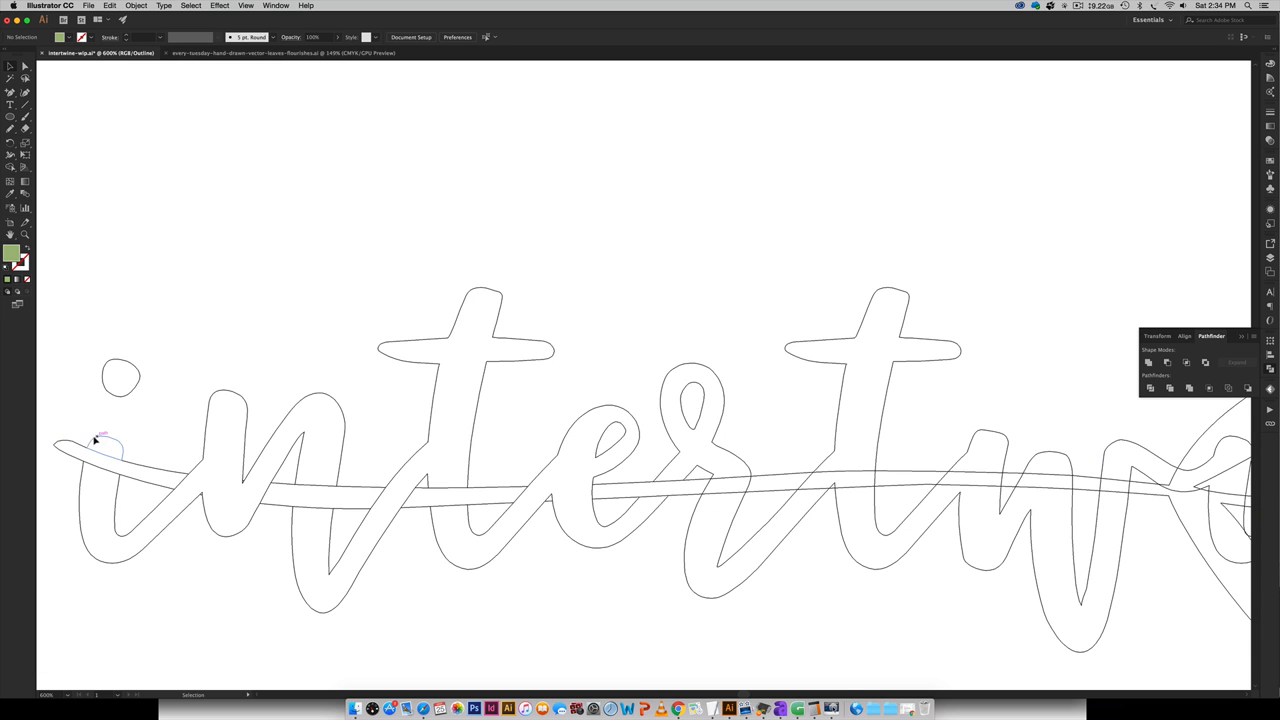
{"action": "scroll", "scroll_direction": "right", "scroll_amount": 3}
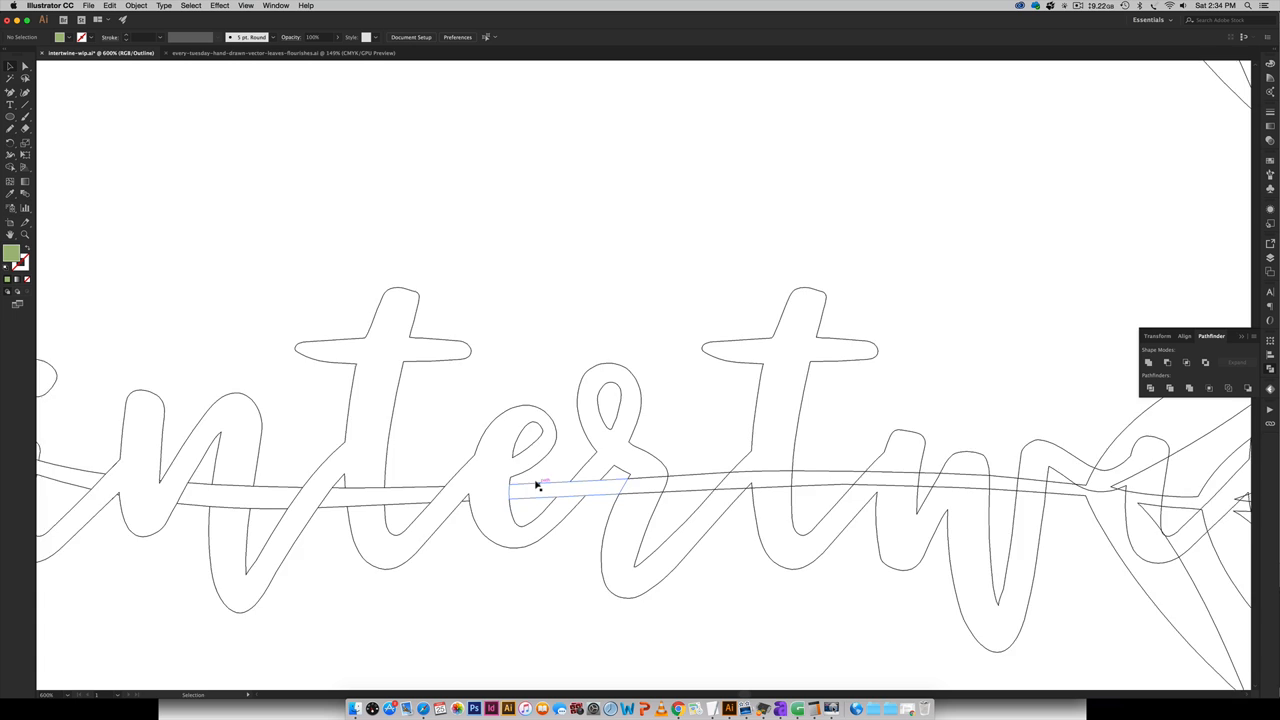
{"action": "key", "text": "cmd+y"}
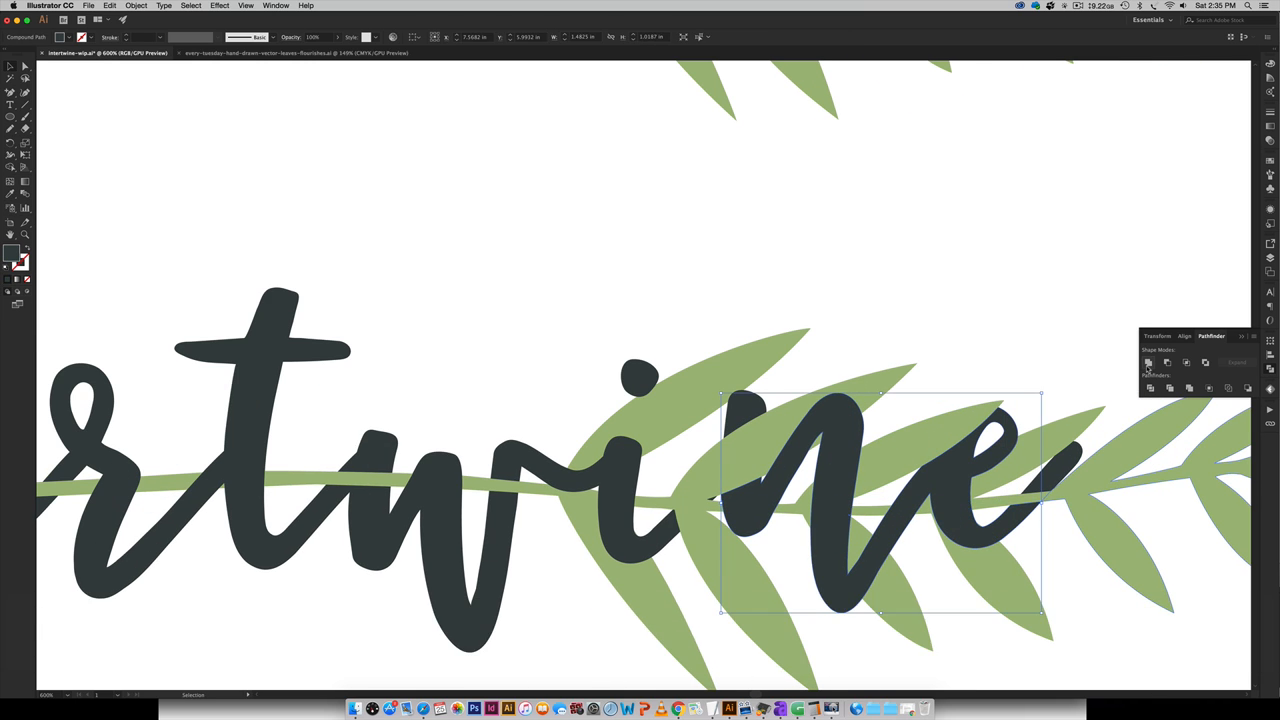
{"action": "key", "text": "space"}
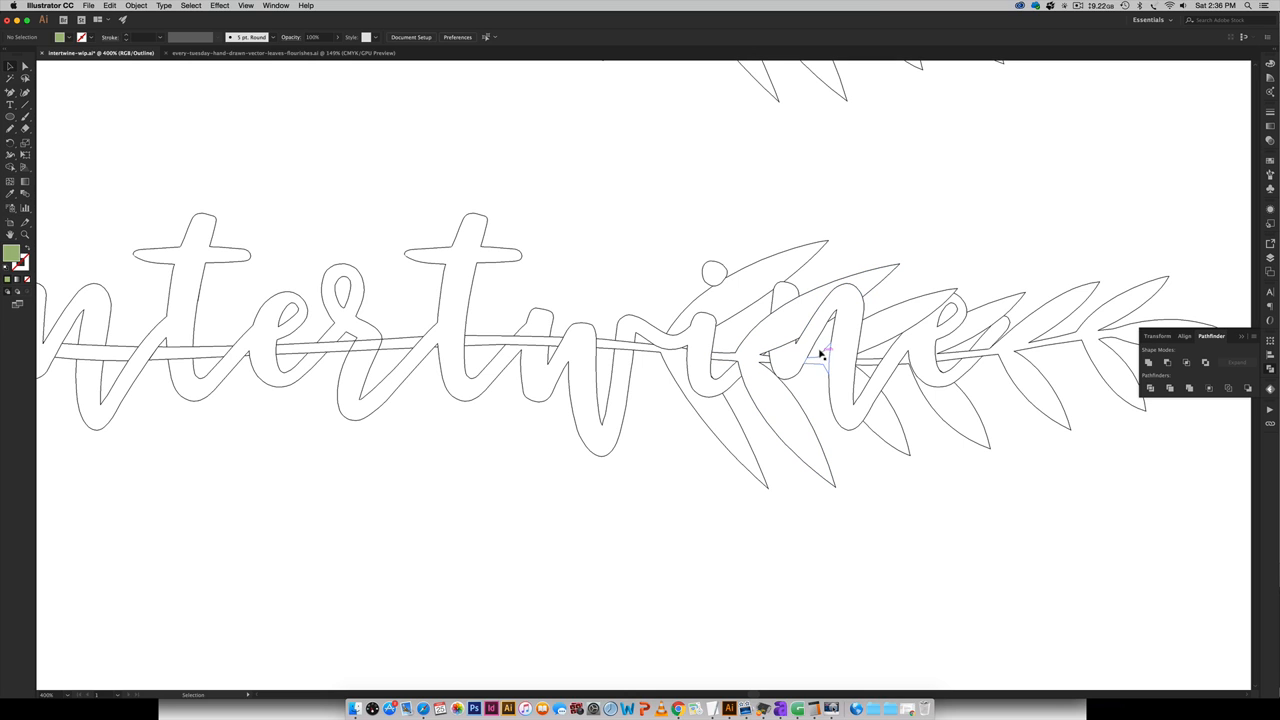
Weave the remaining stem pieces through the middle letters to match the upper design
{"action": "left_click", "coordinate": [820, 360]}
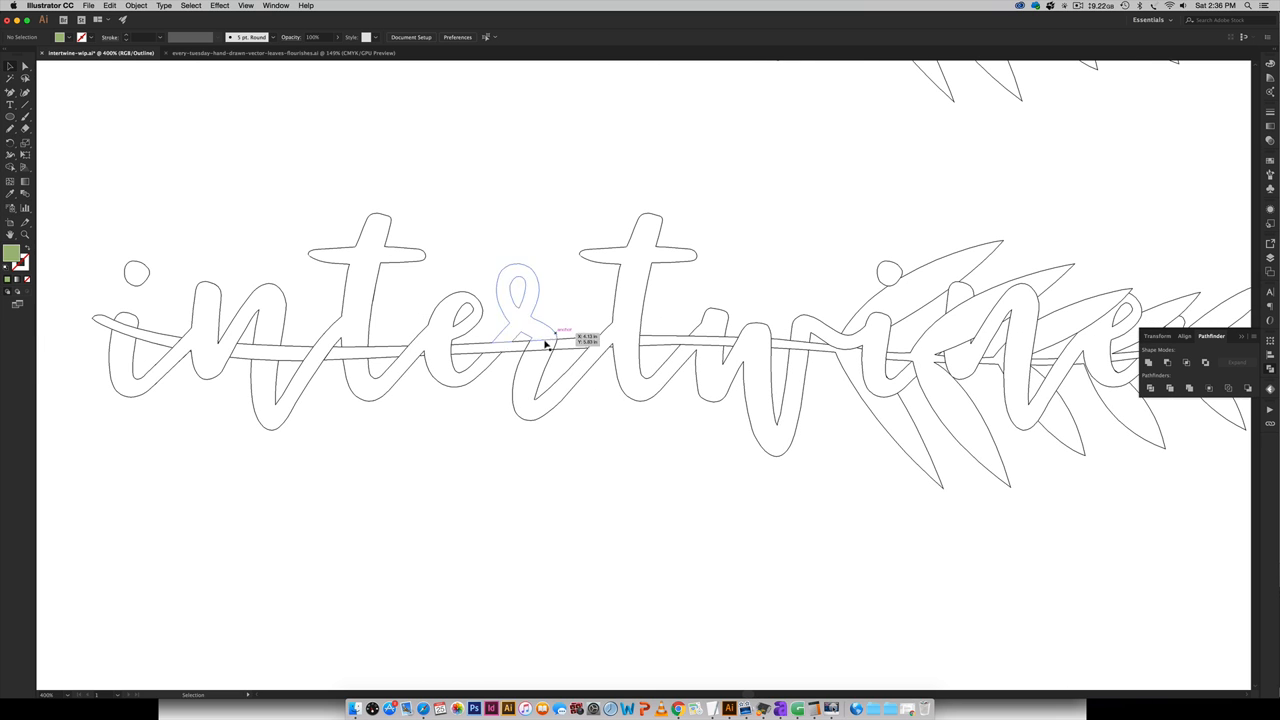
{"action": "key", "text": "cmd+y"}
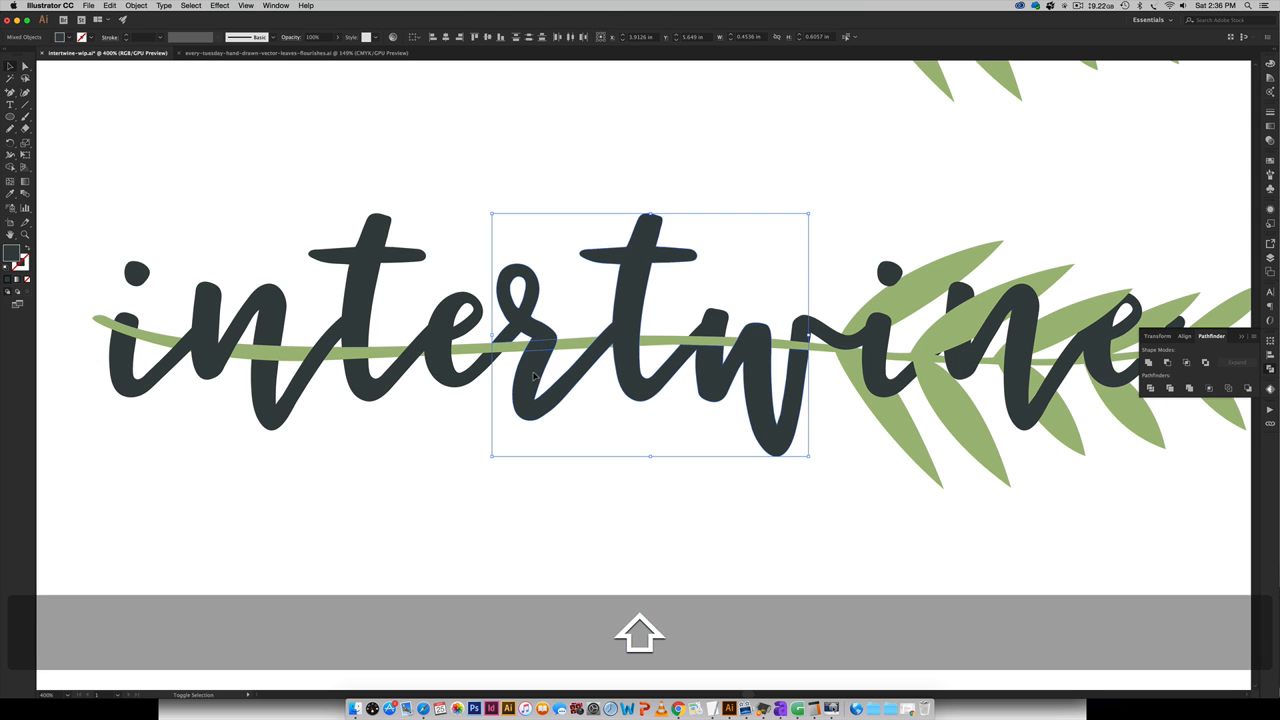
{"action": "left_click", "coordinate": [628, 550]}
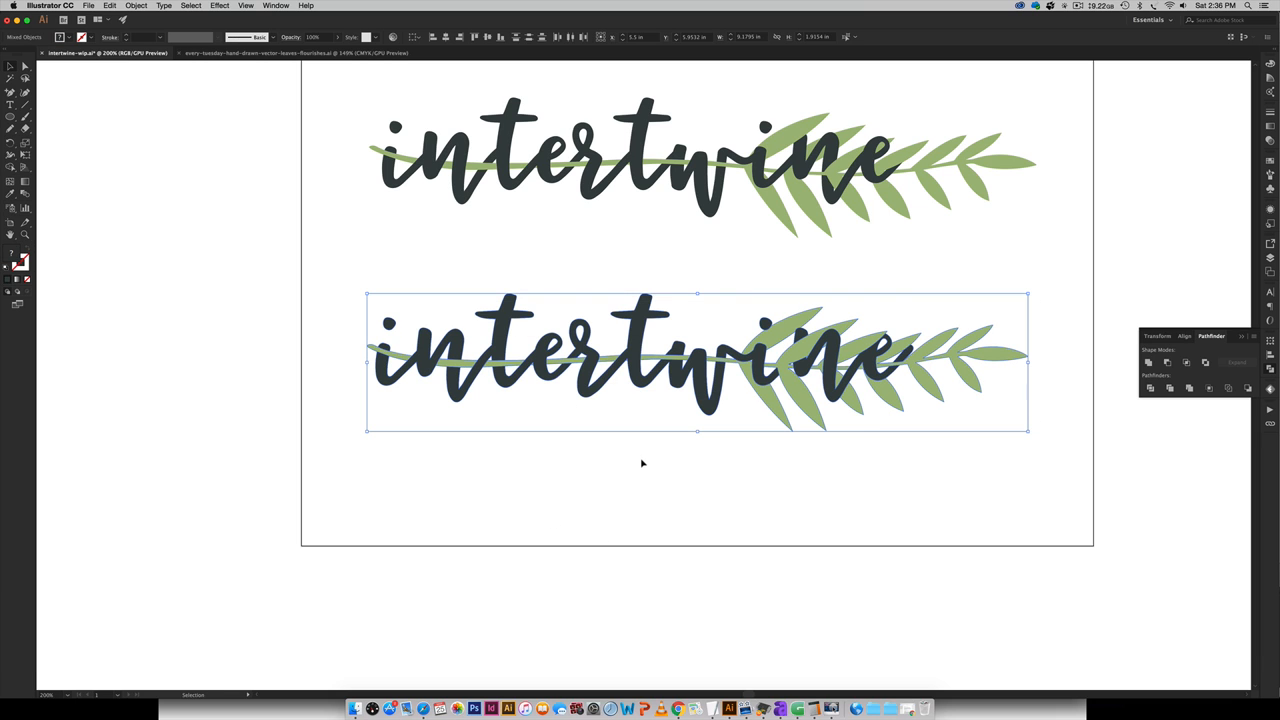
Show the Swatches panel with the slate and green colours above both designs
{"action": "left_click", "coordinate": [560, 528]}
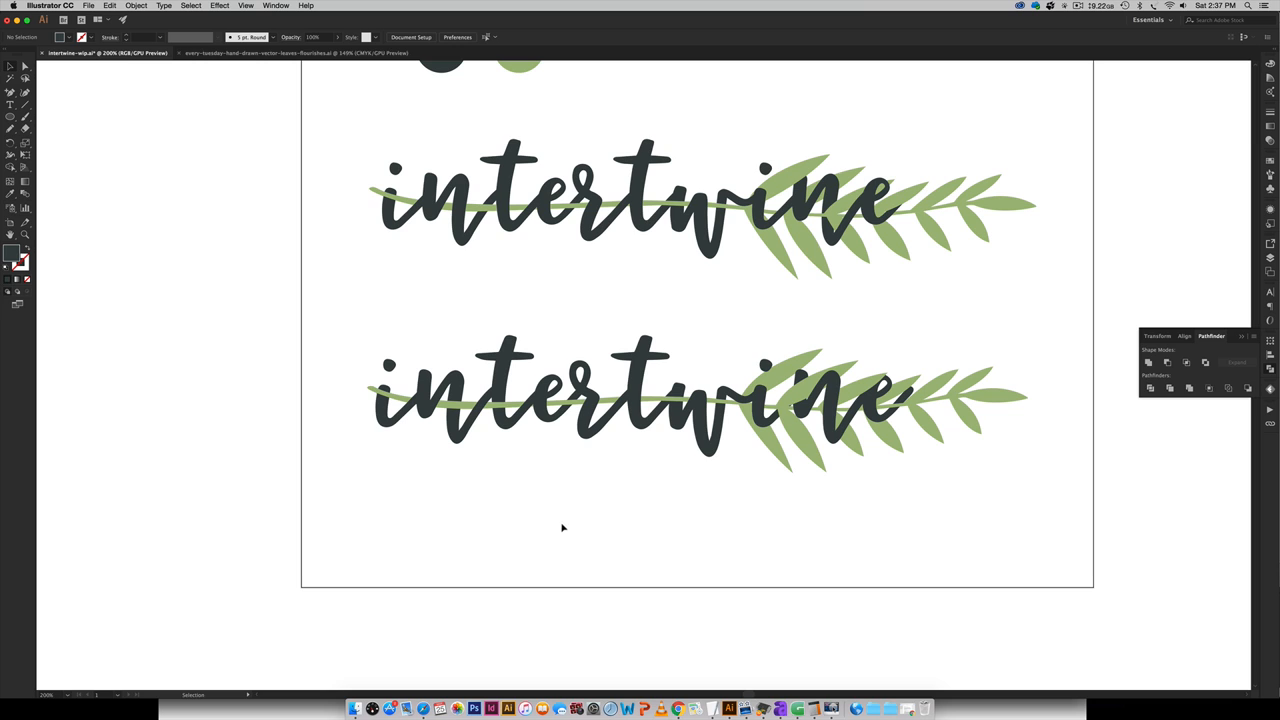
{"action": "key", "text": "y"}
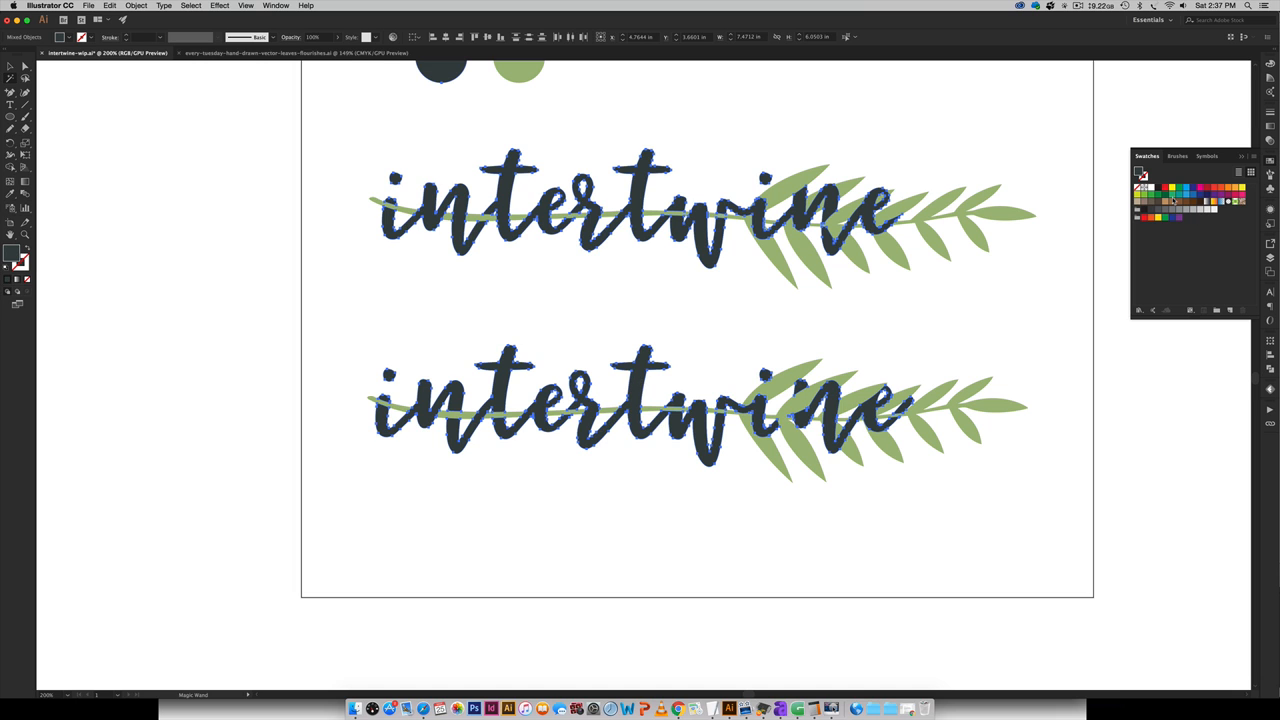
{"action": "left_click", "coordinate": [1148, 188]}
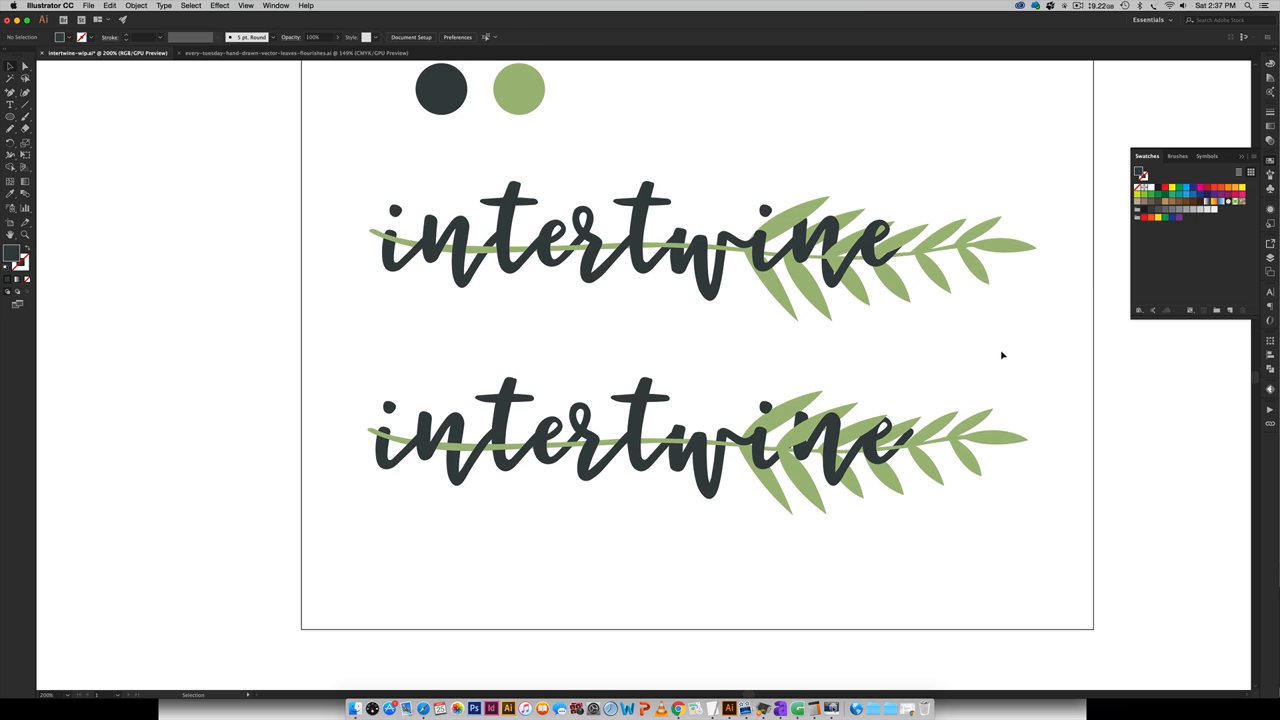
{"action": "scroll", "scroll_direction": "down", "scroll_amount": 3}
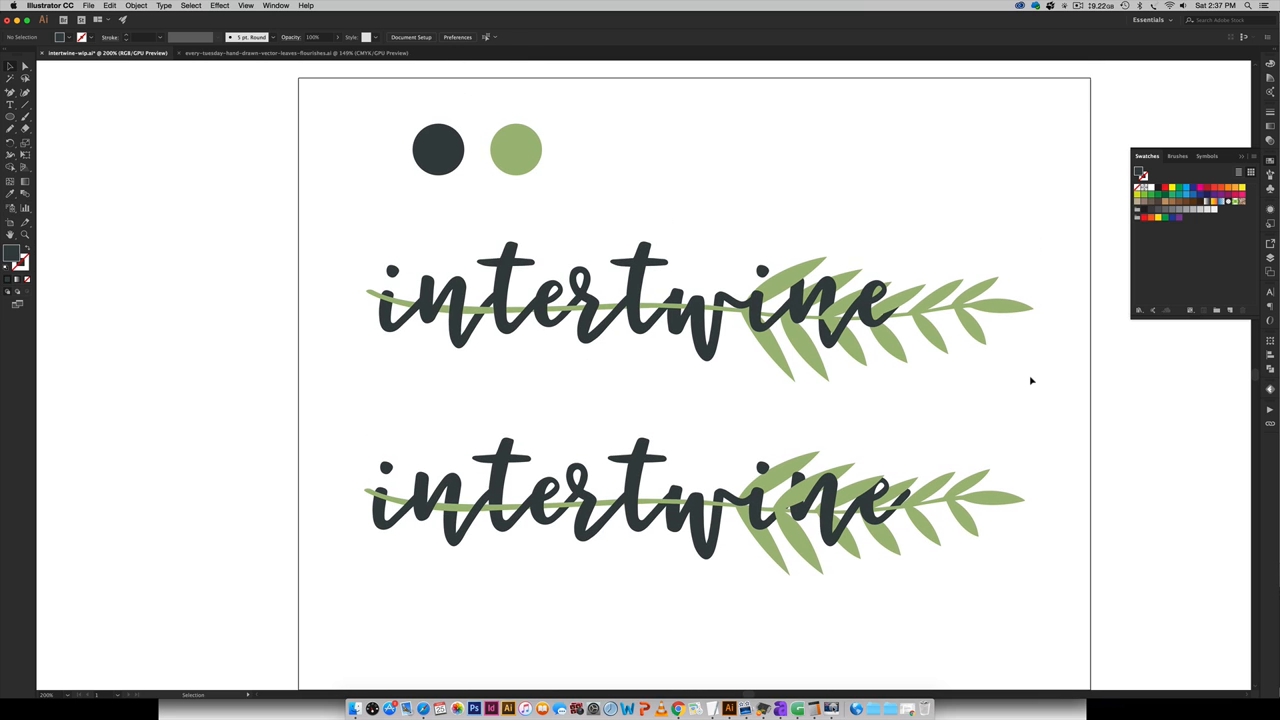